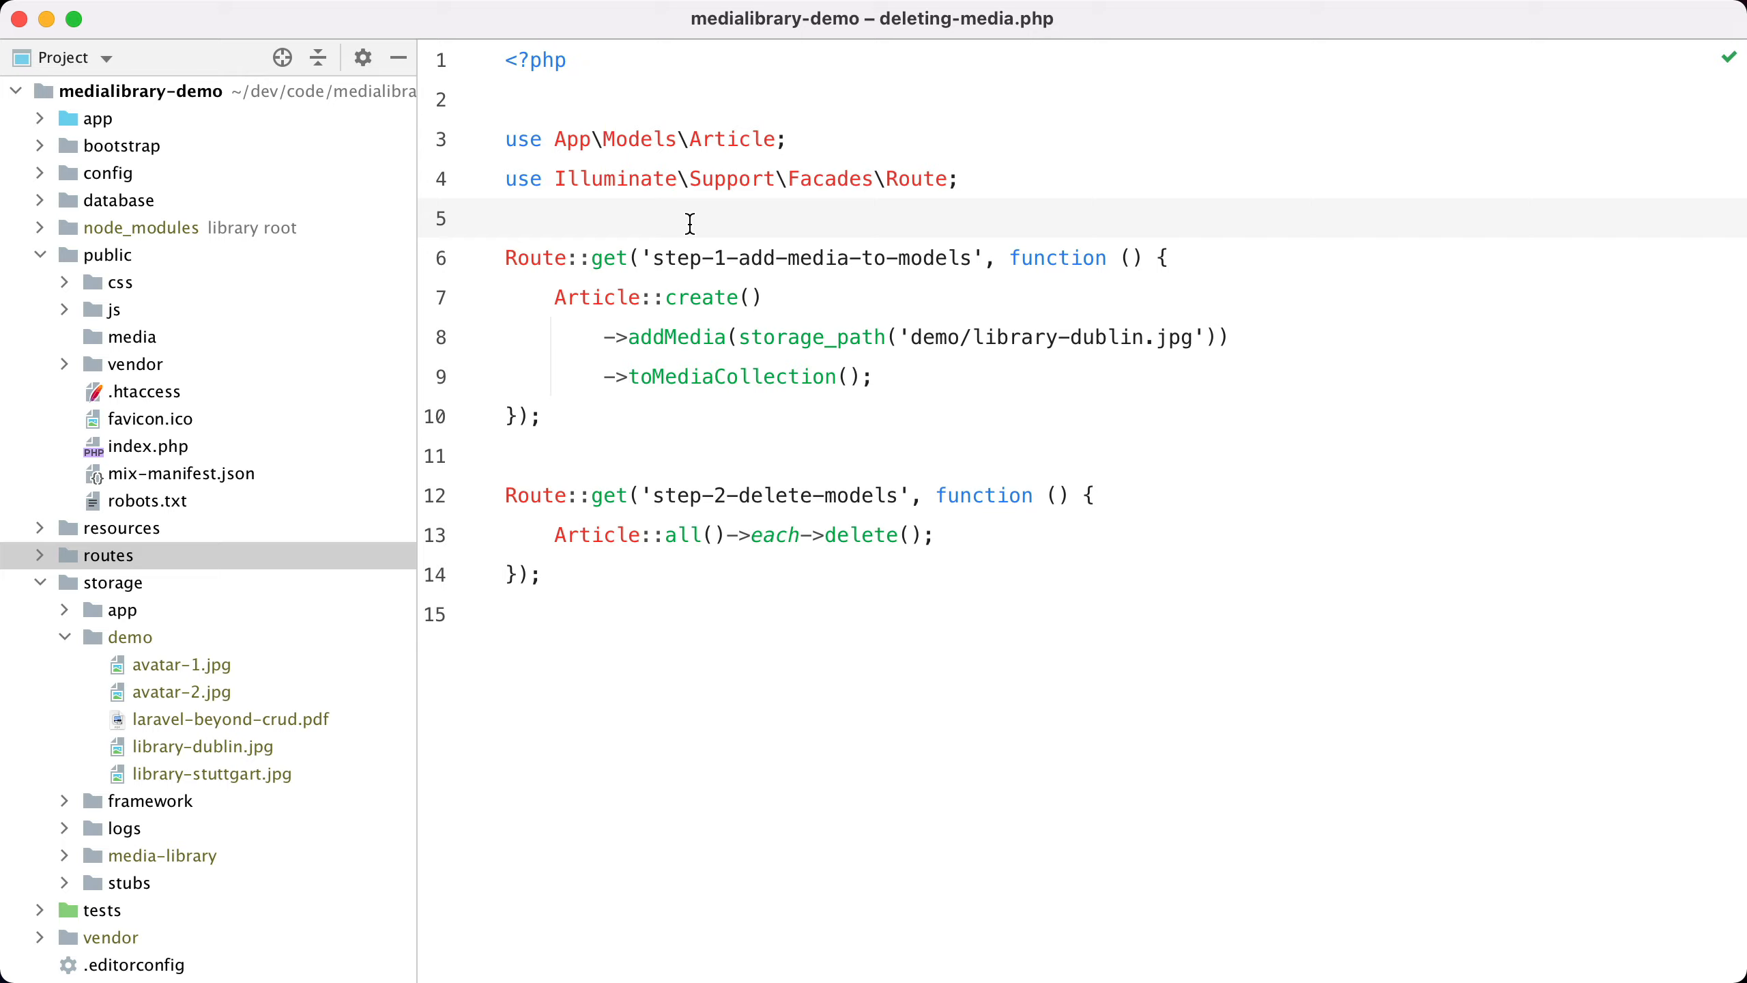
Run `a reset-demo` in the terminal, then switch to the database client to inspect media.
click(507, 218)
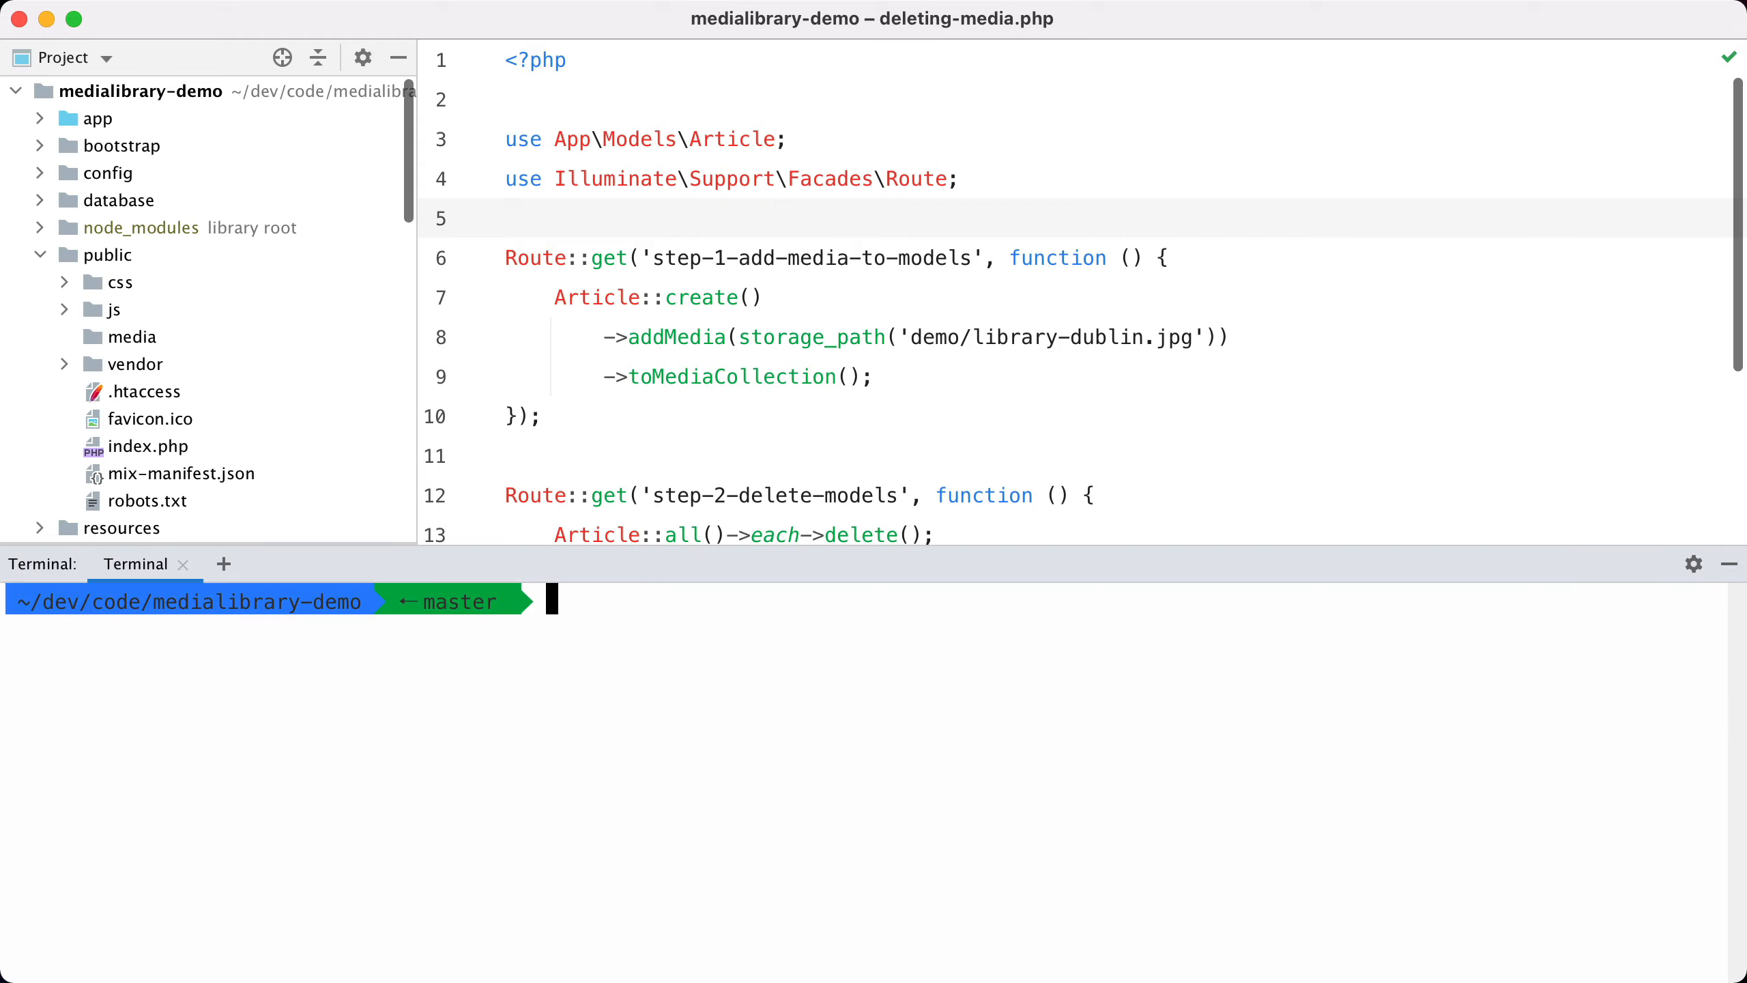
text(a reset-demo)
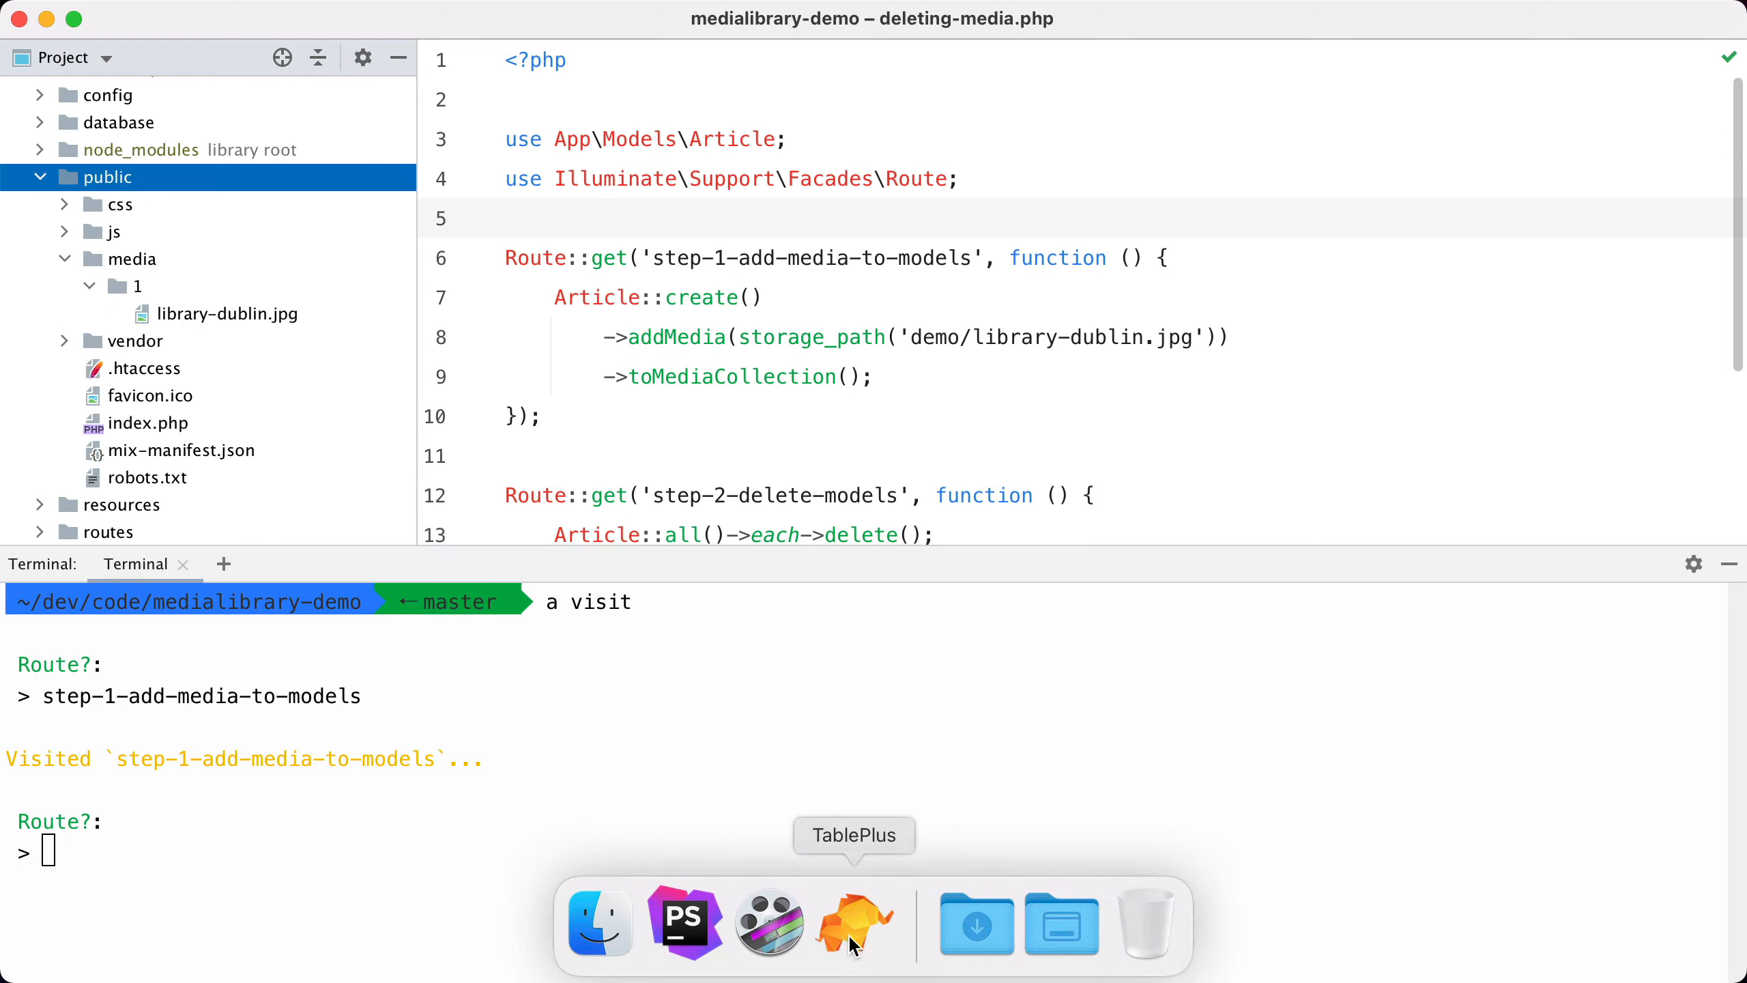
click(853, 925)
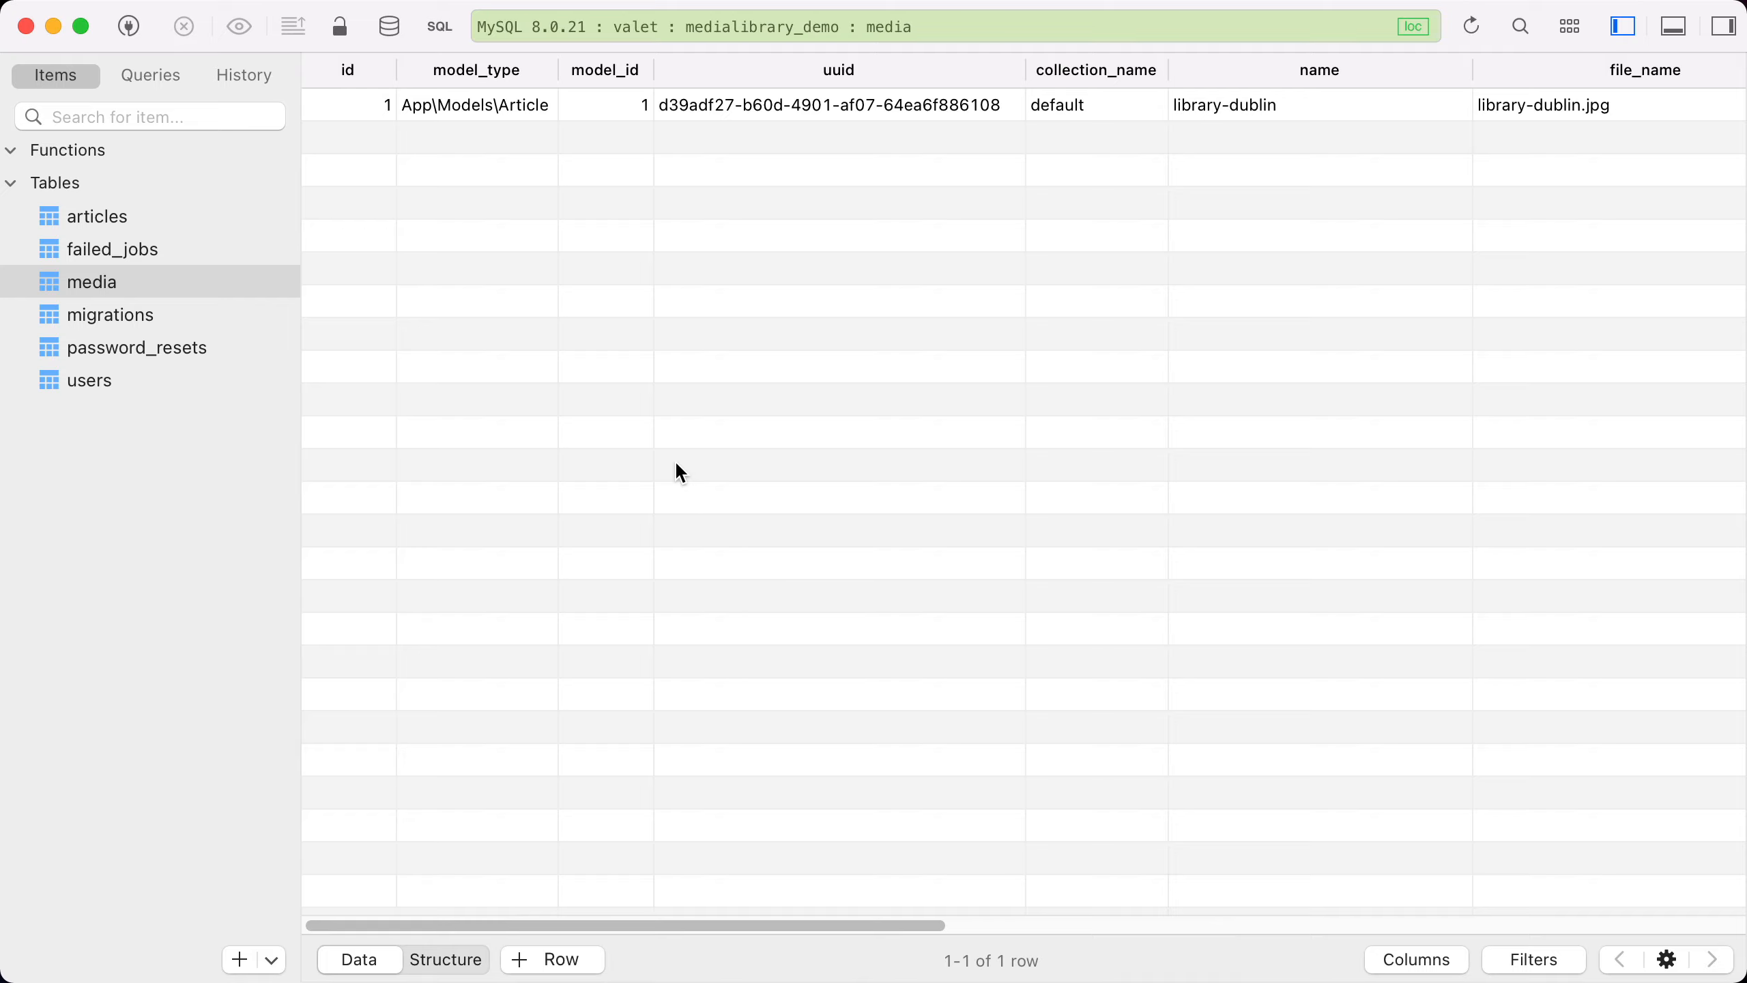
mouse_move(436, 82)
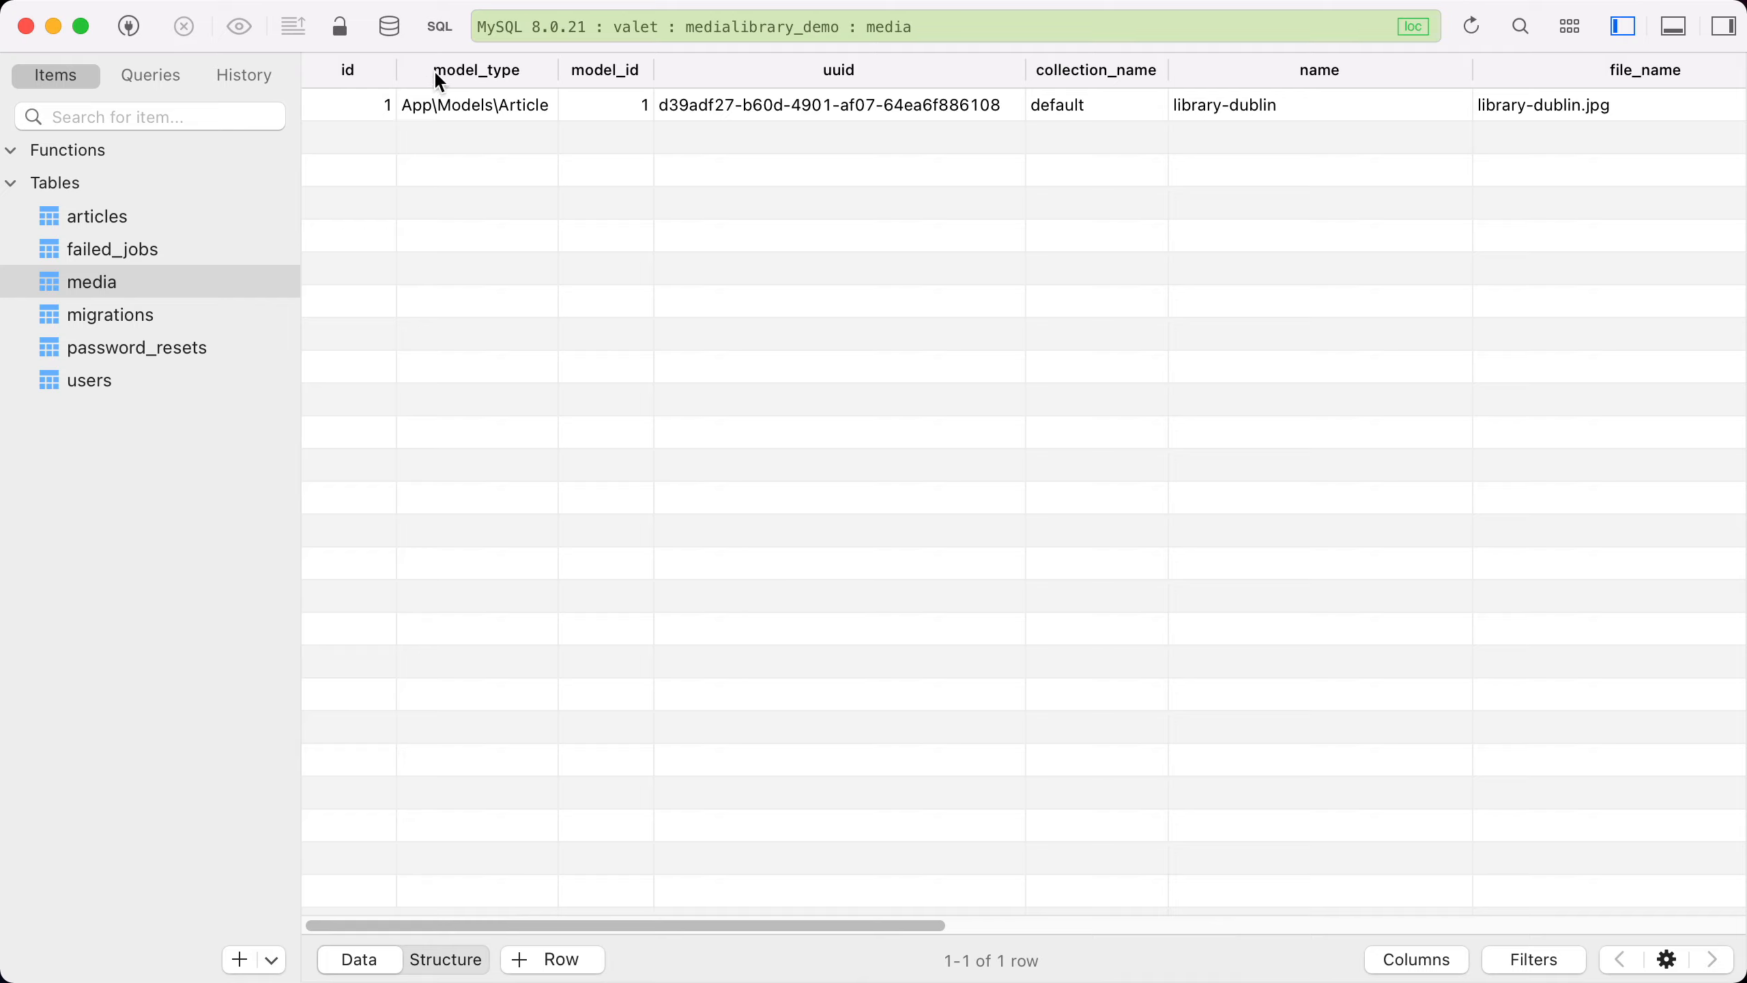
mouse_move(615, 181)
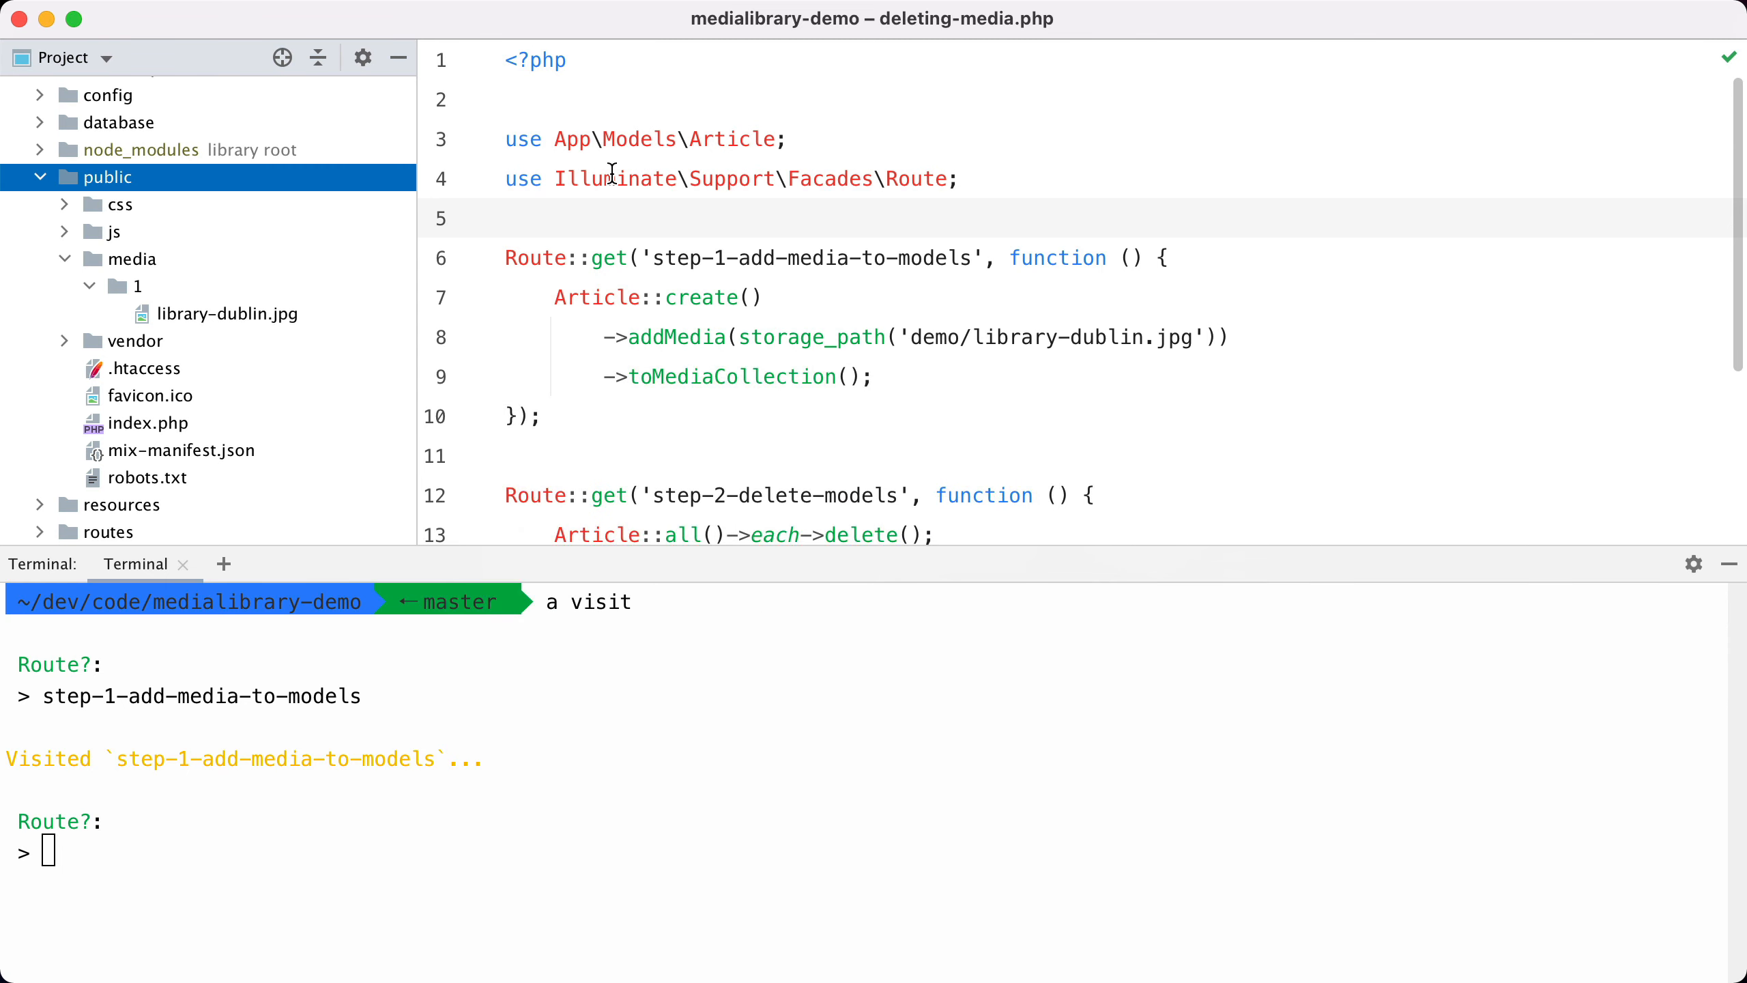
Run the step-2-delete-models route from the terminal to delete all Article models.
scroll(down, 3)
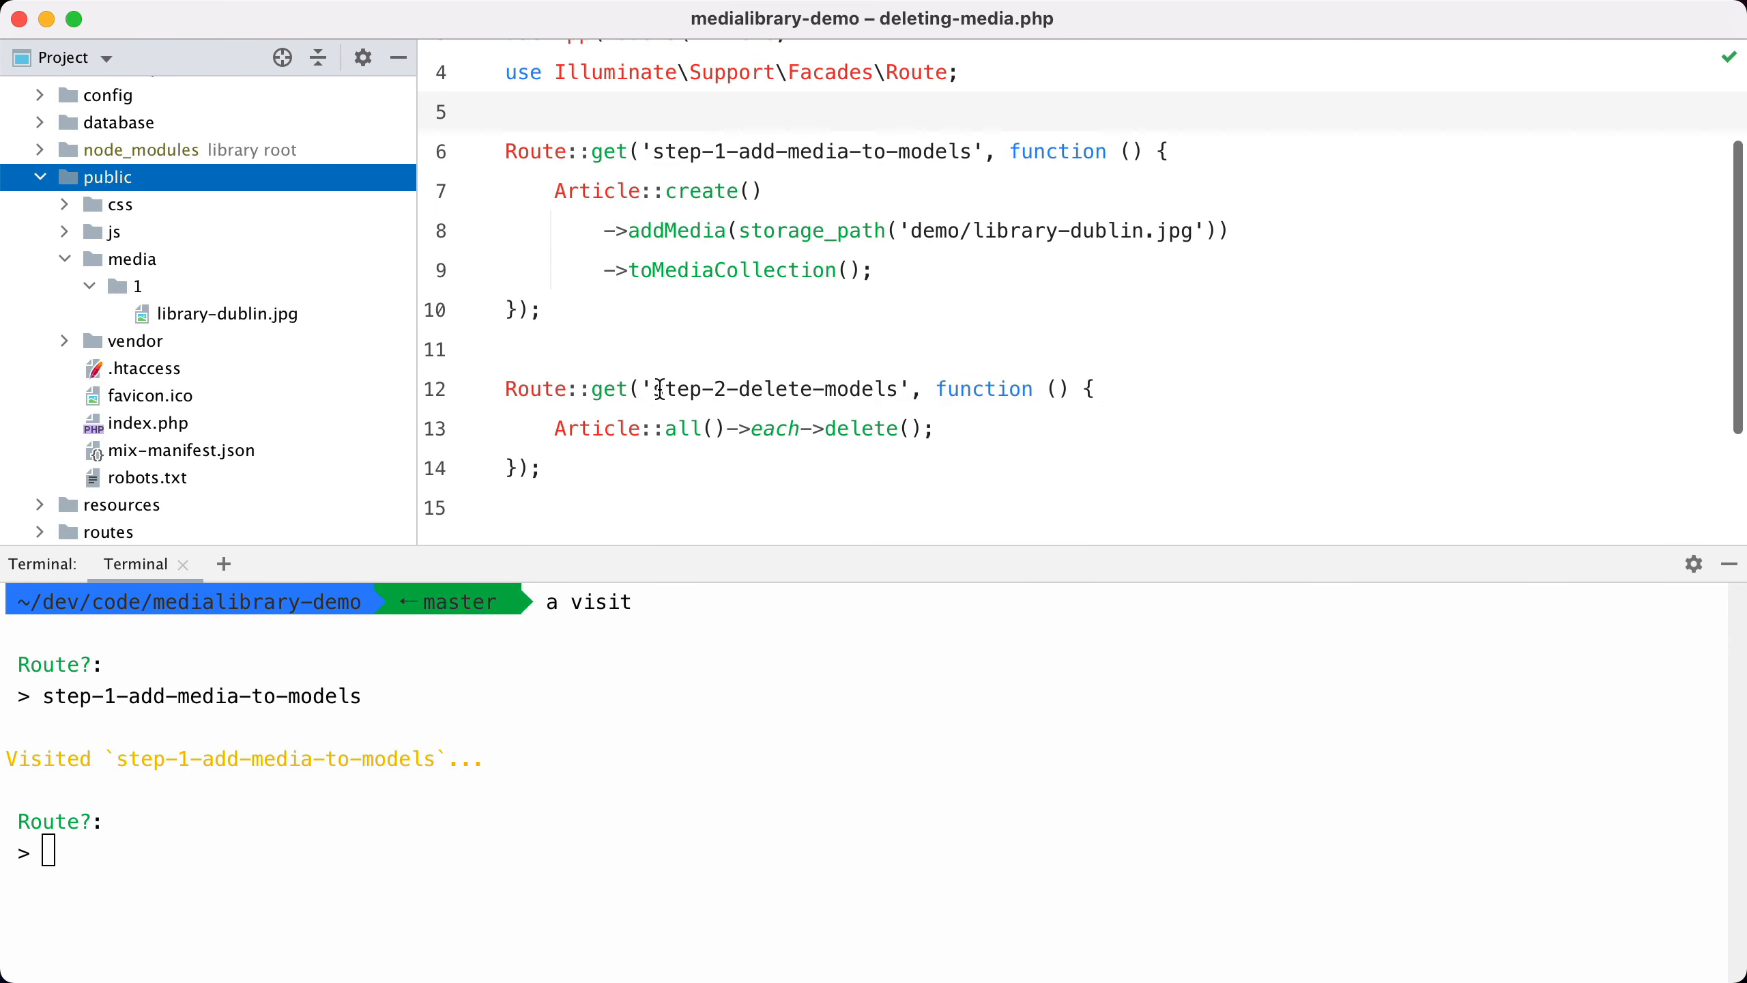
mouse_move(680, 434)
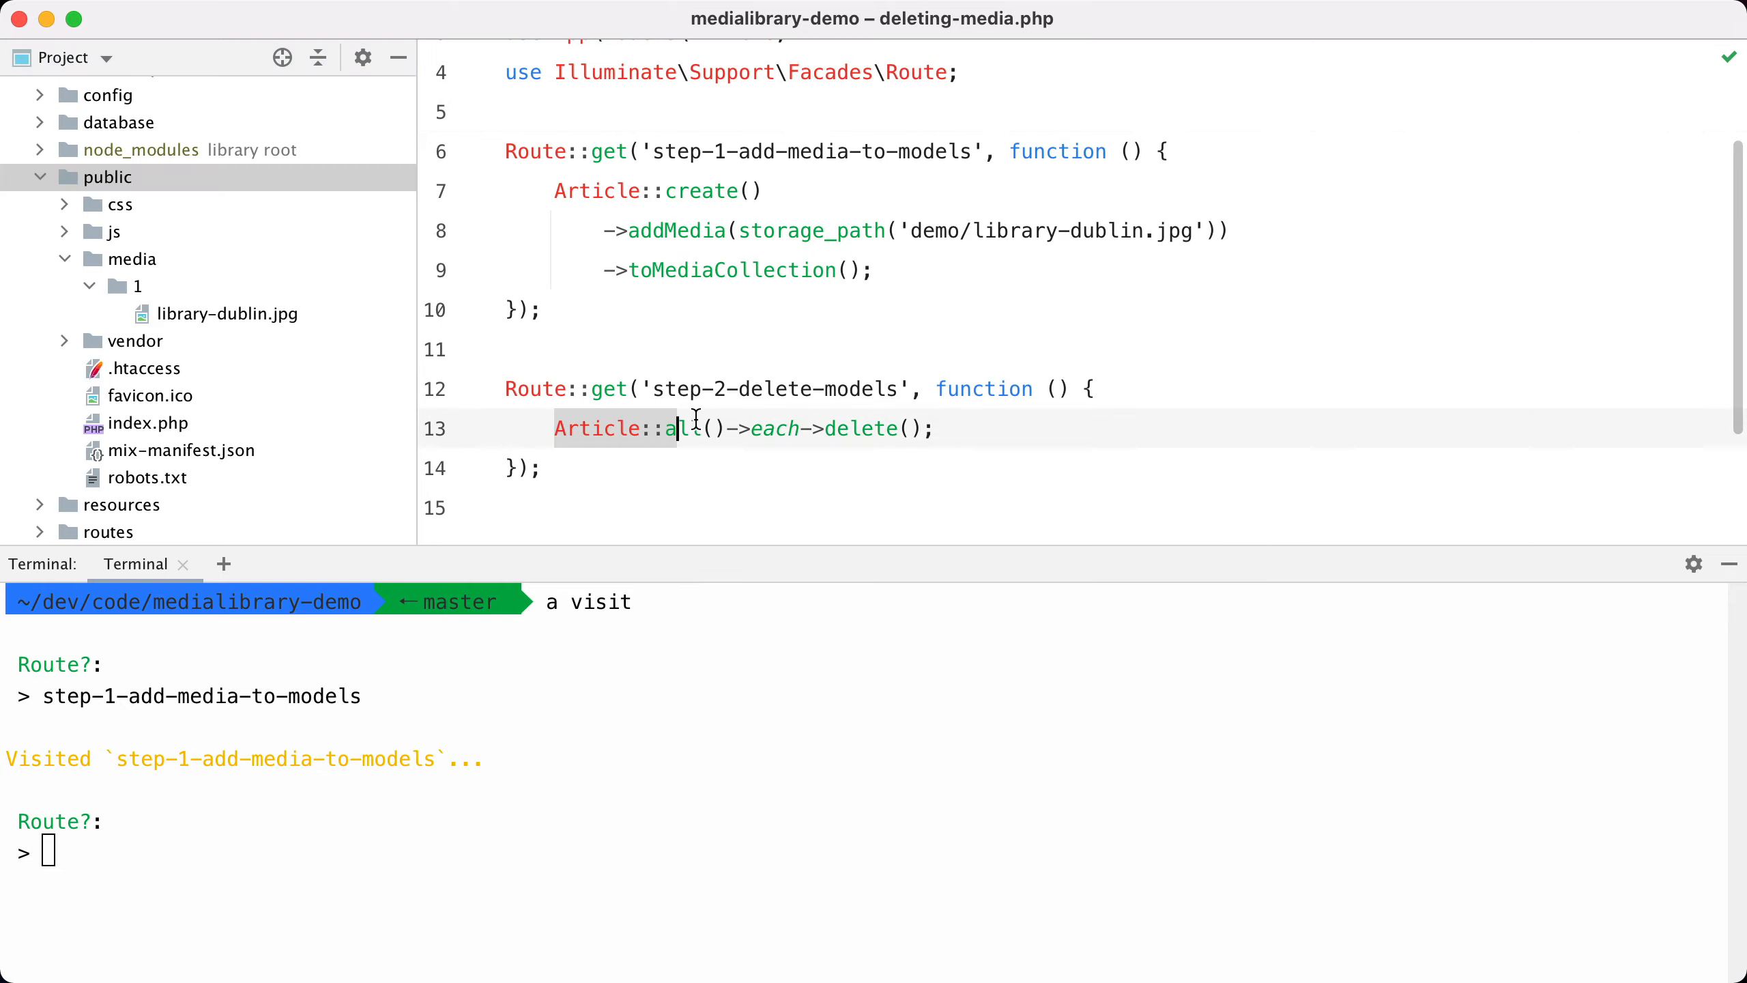
mouse_move(799, 429)
text(step-2)
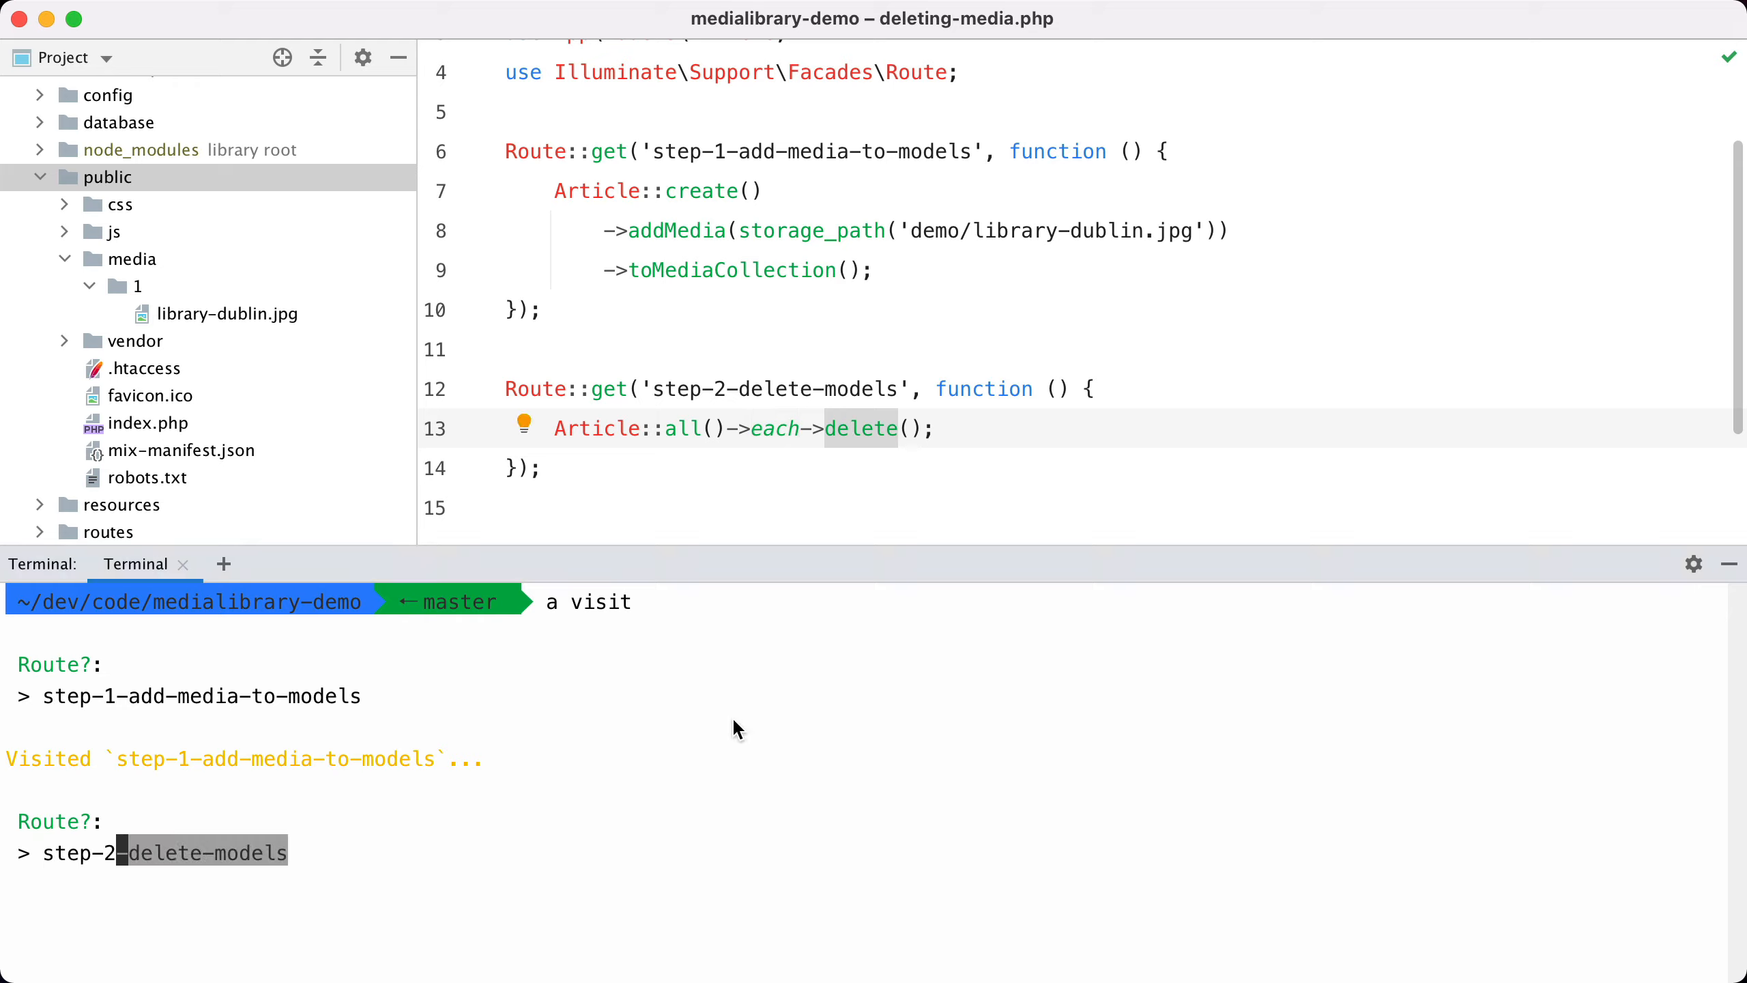
key(Return)
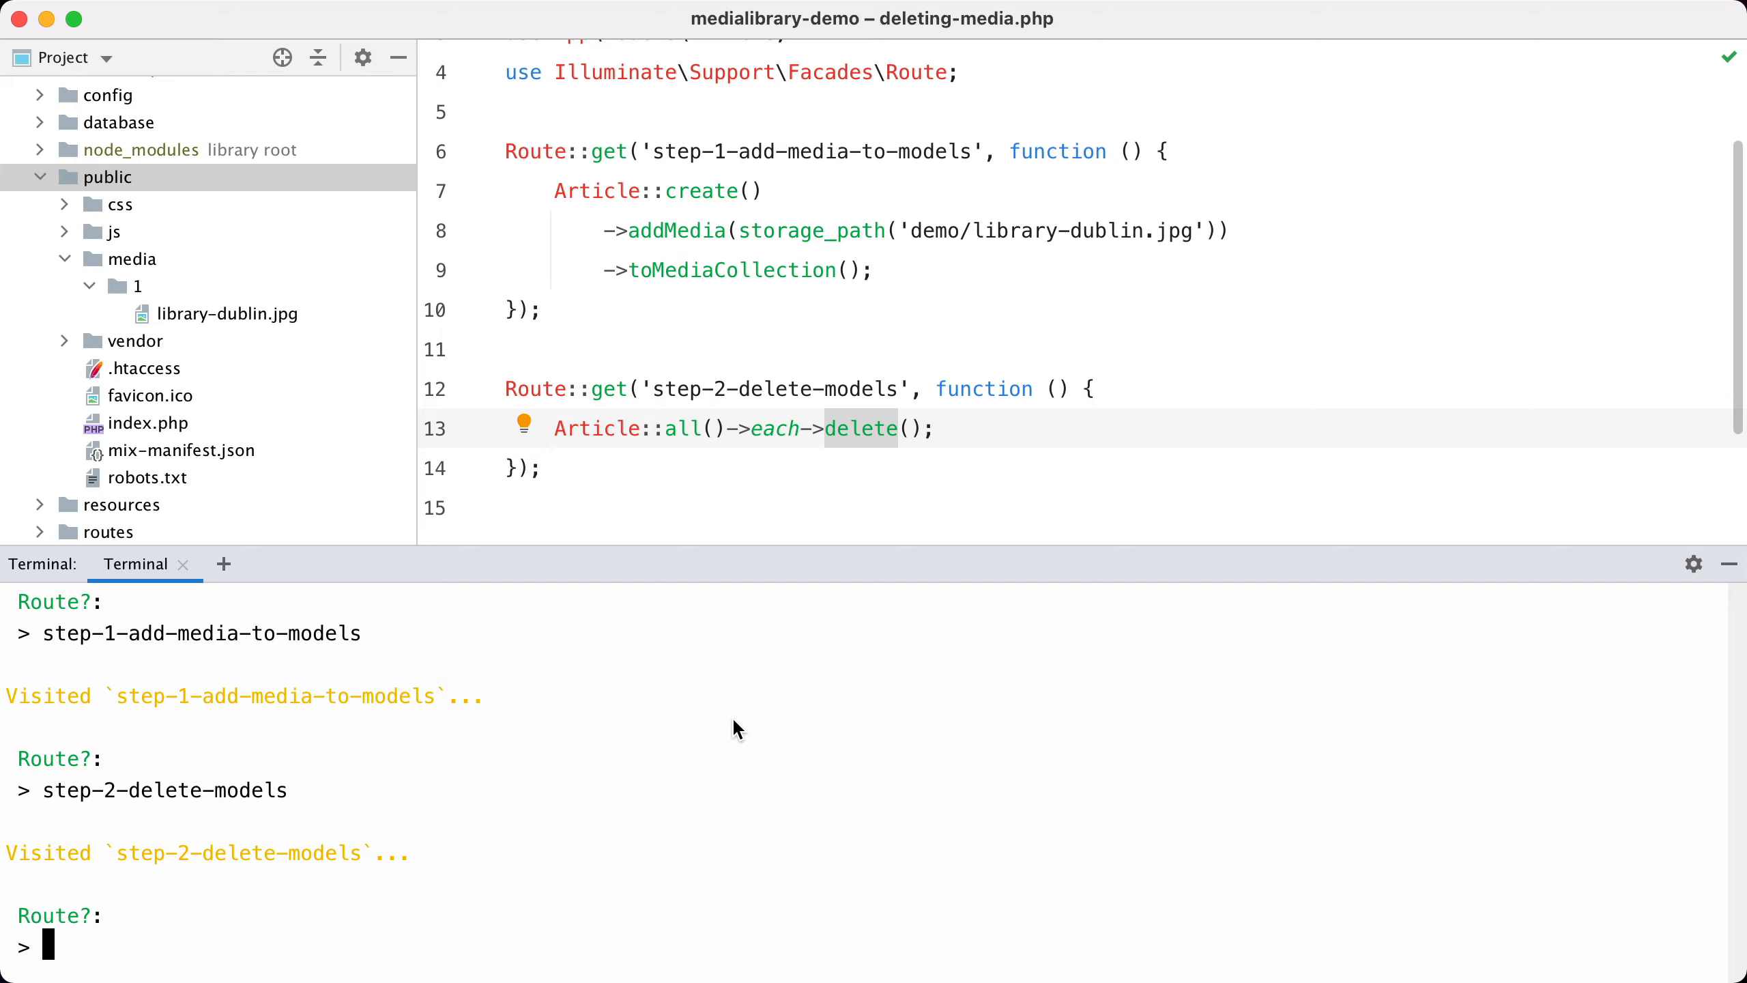
mouse_move(167, 324)
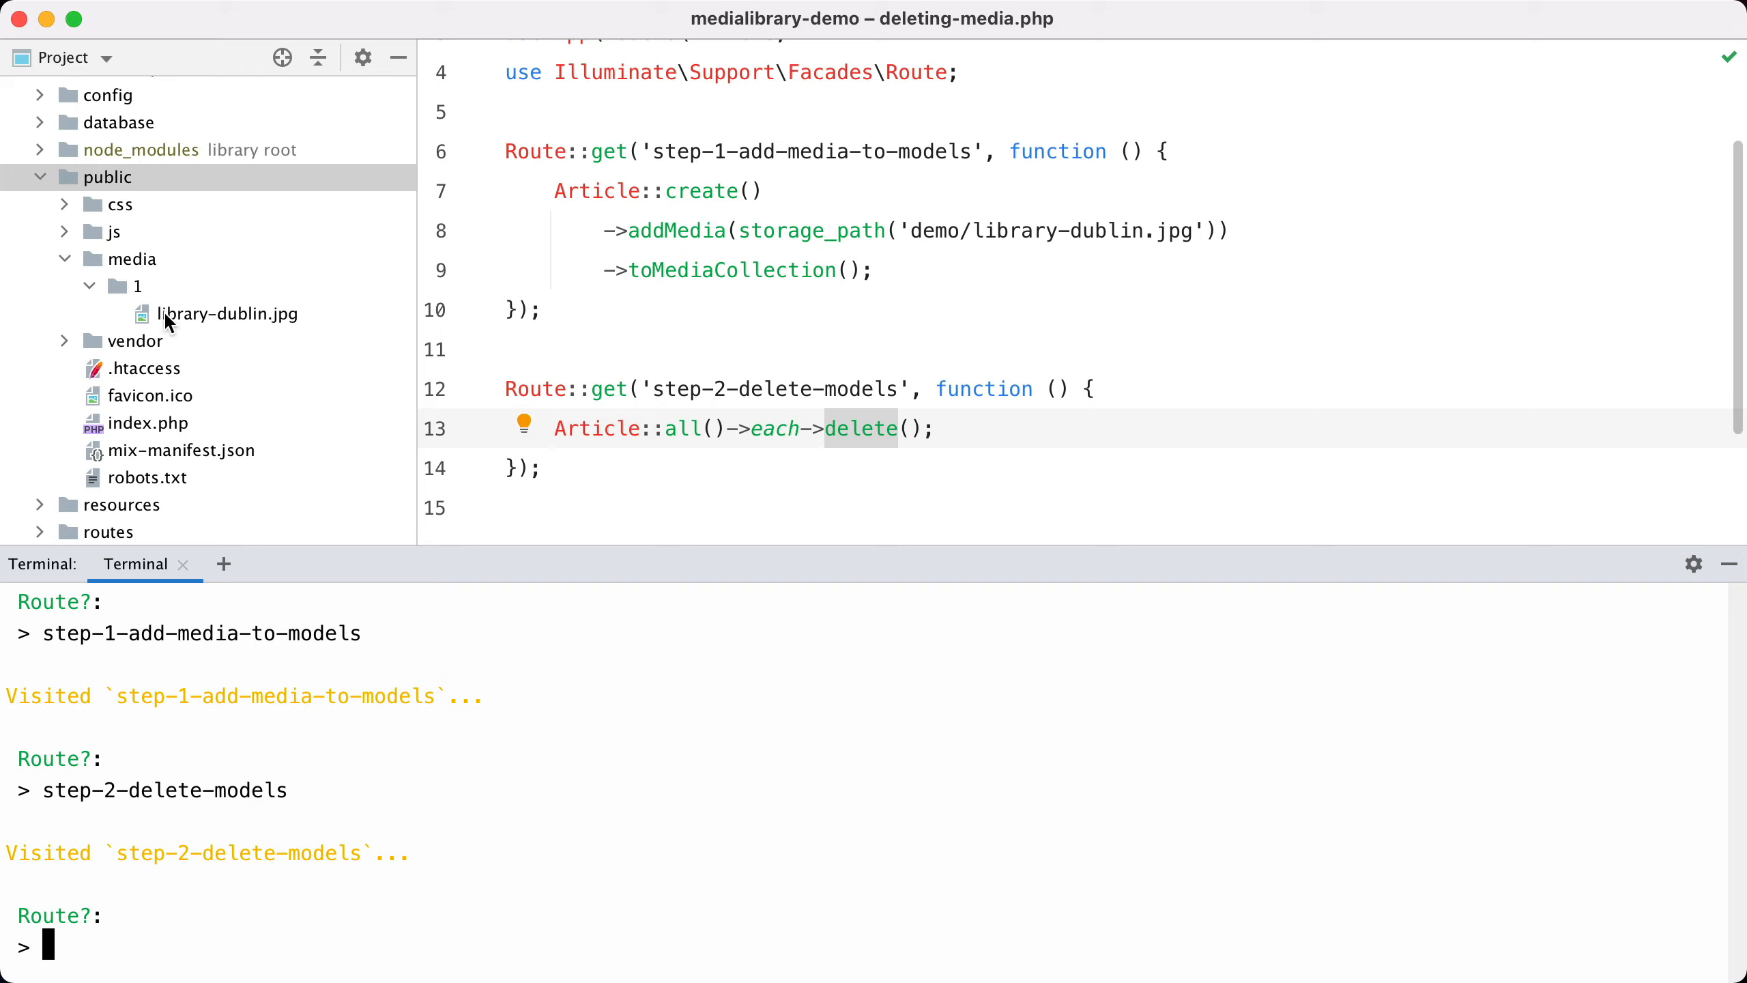
Refresh the Project tree to confirm public/media is empty after the deletion.
click(66, 258)
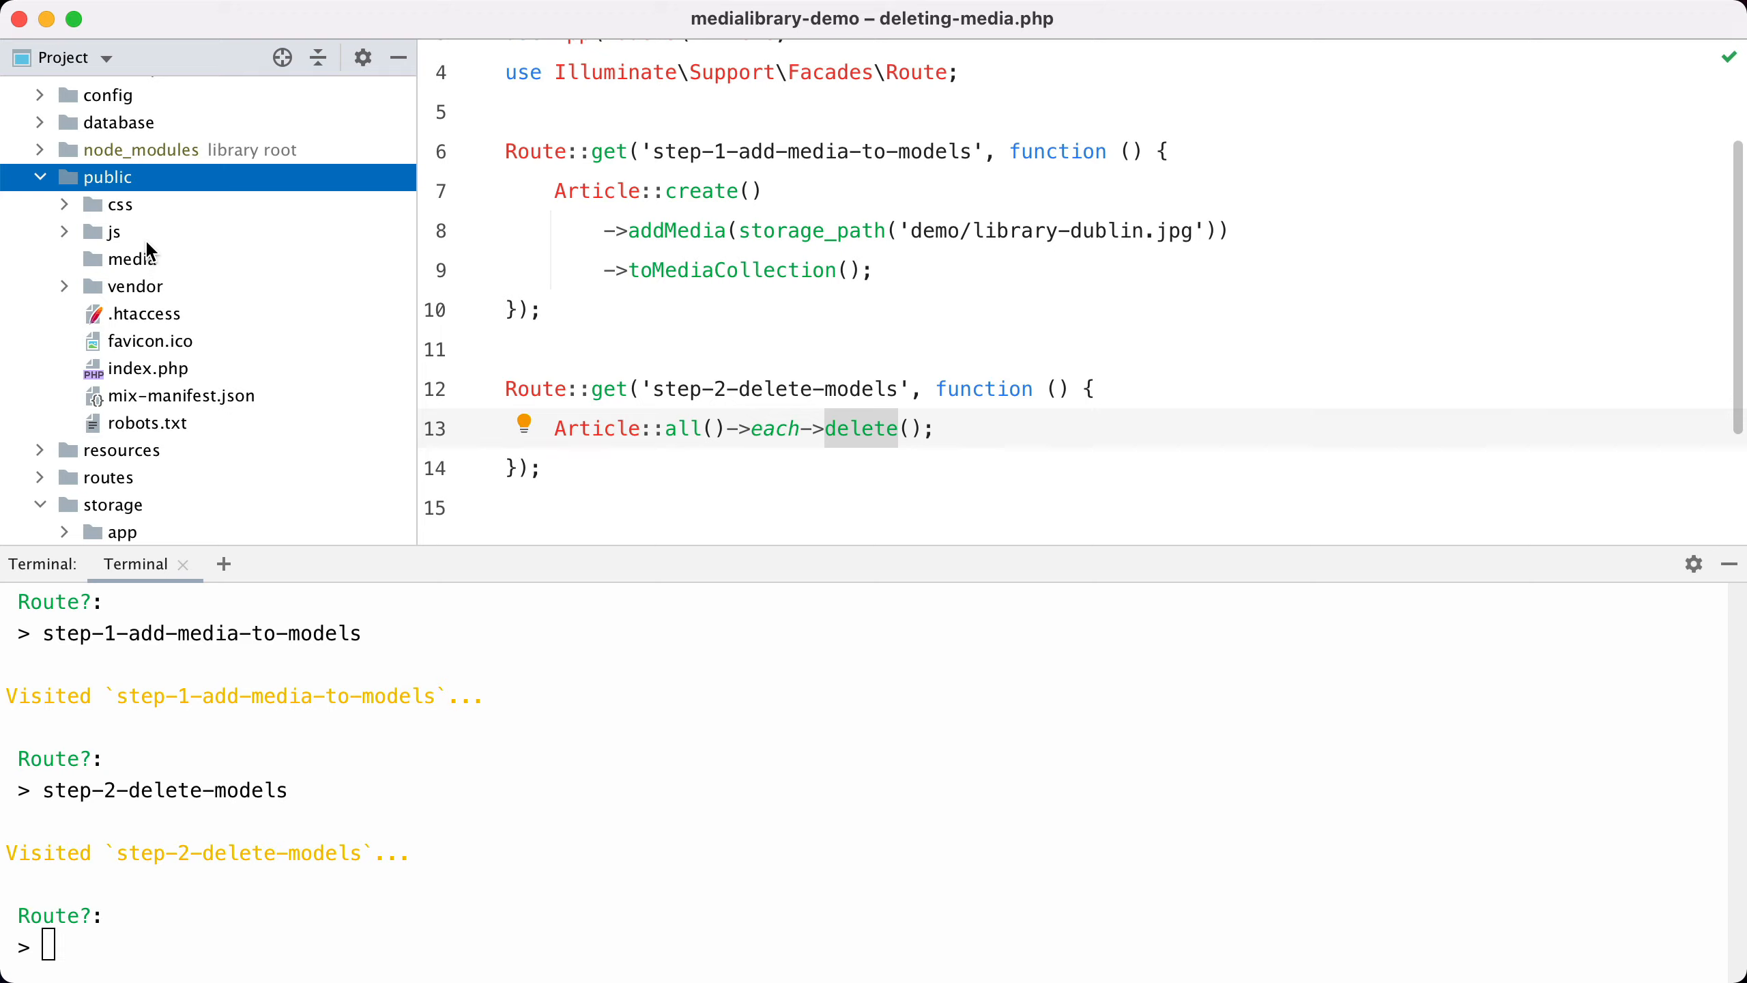
mouse_move(131, 313)
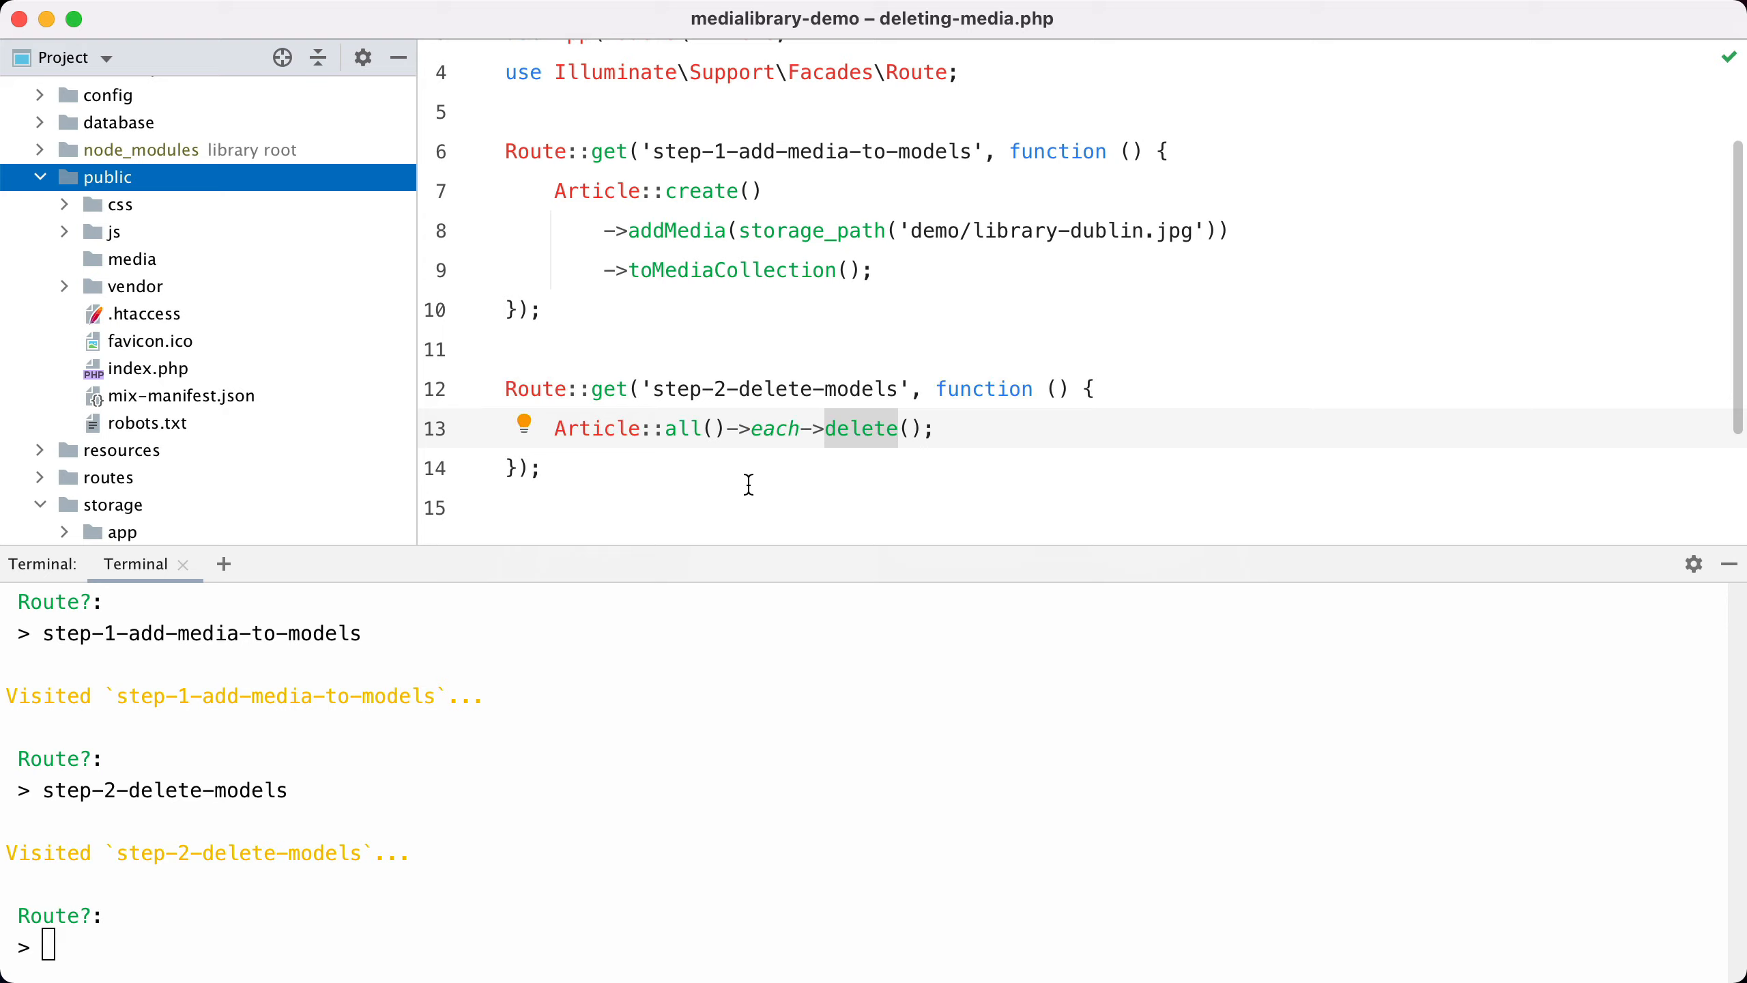
mouse_move(94, 233)
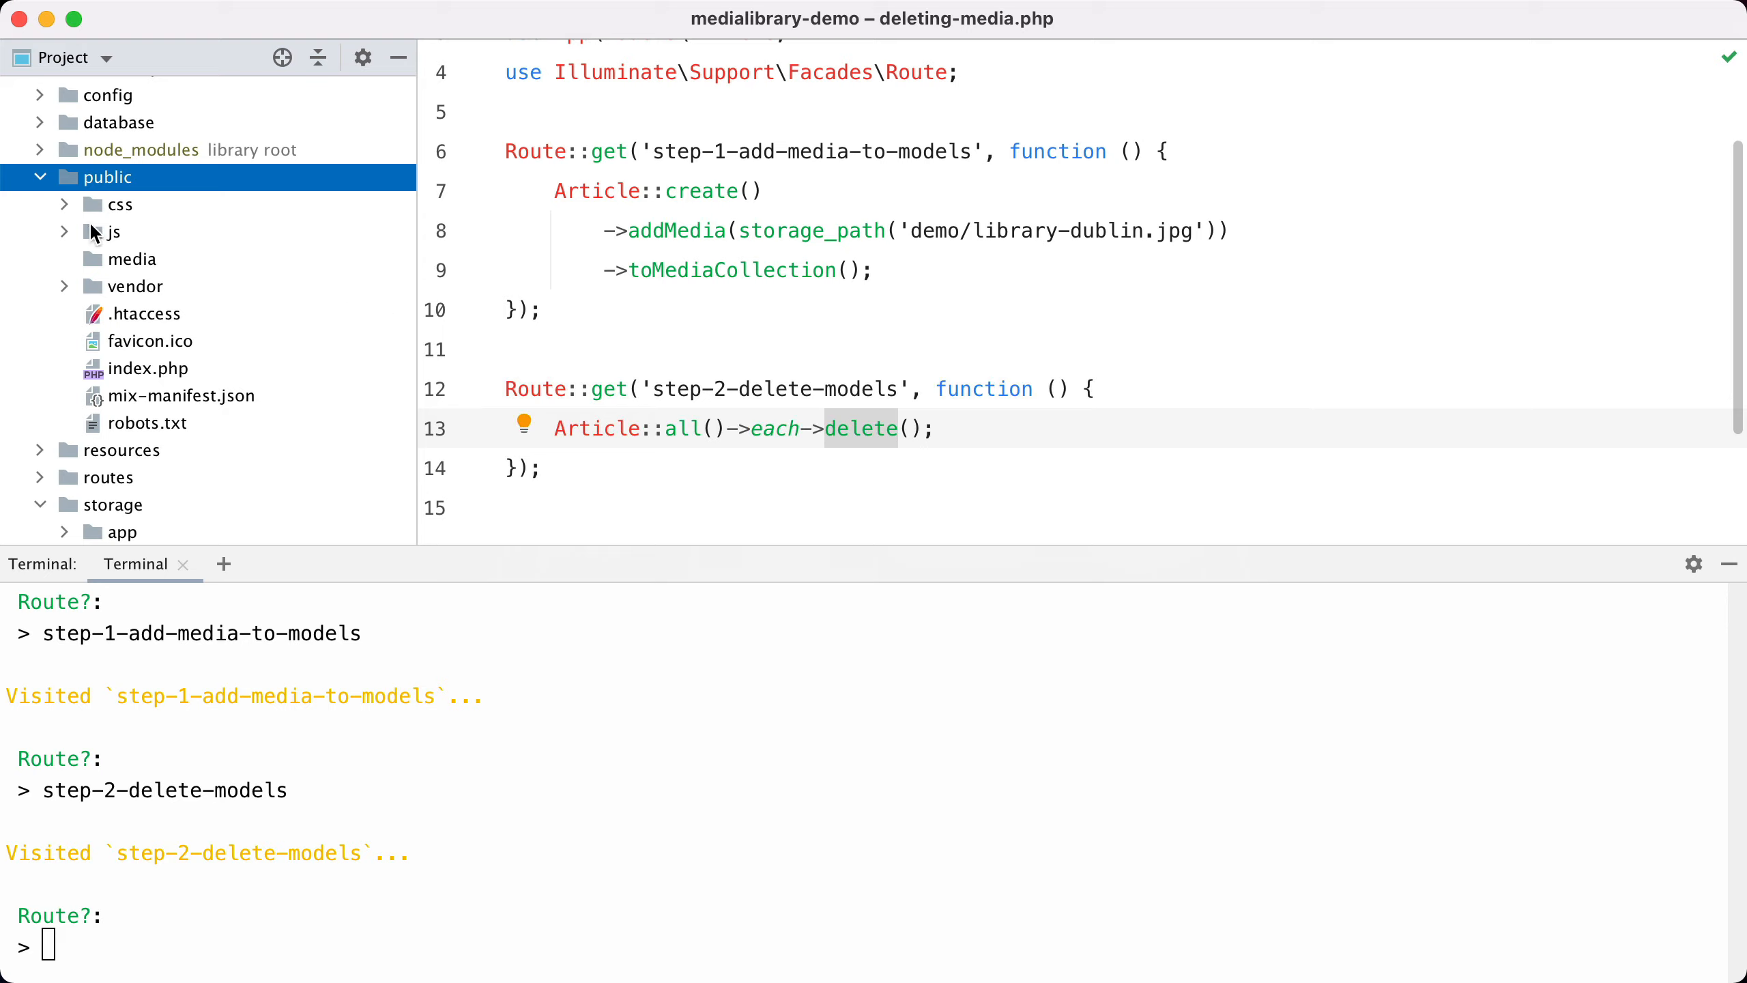
mouse_move(130, 323)
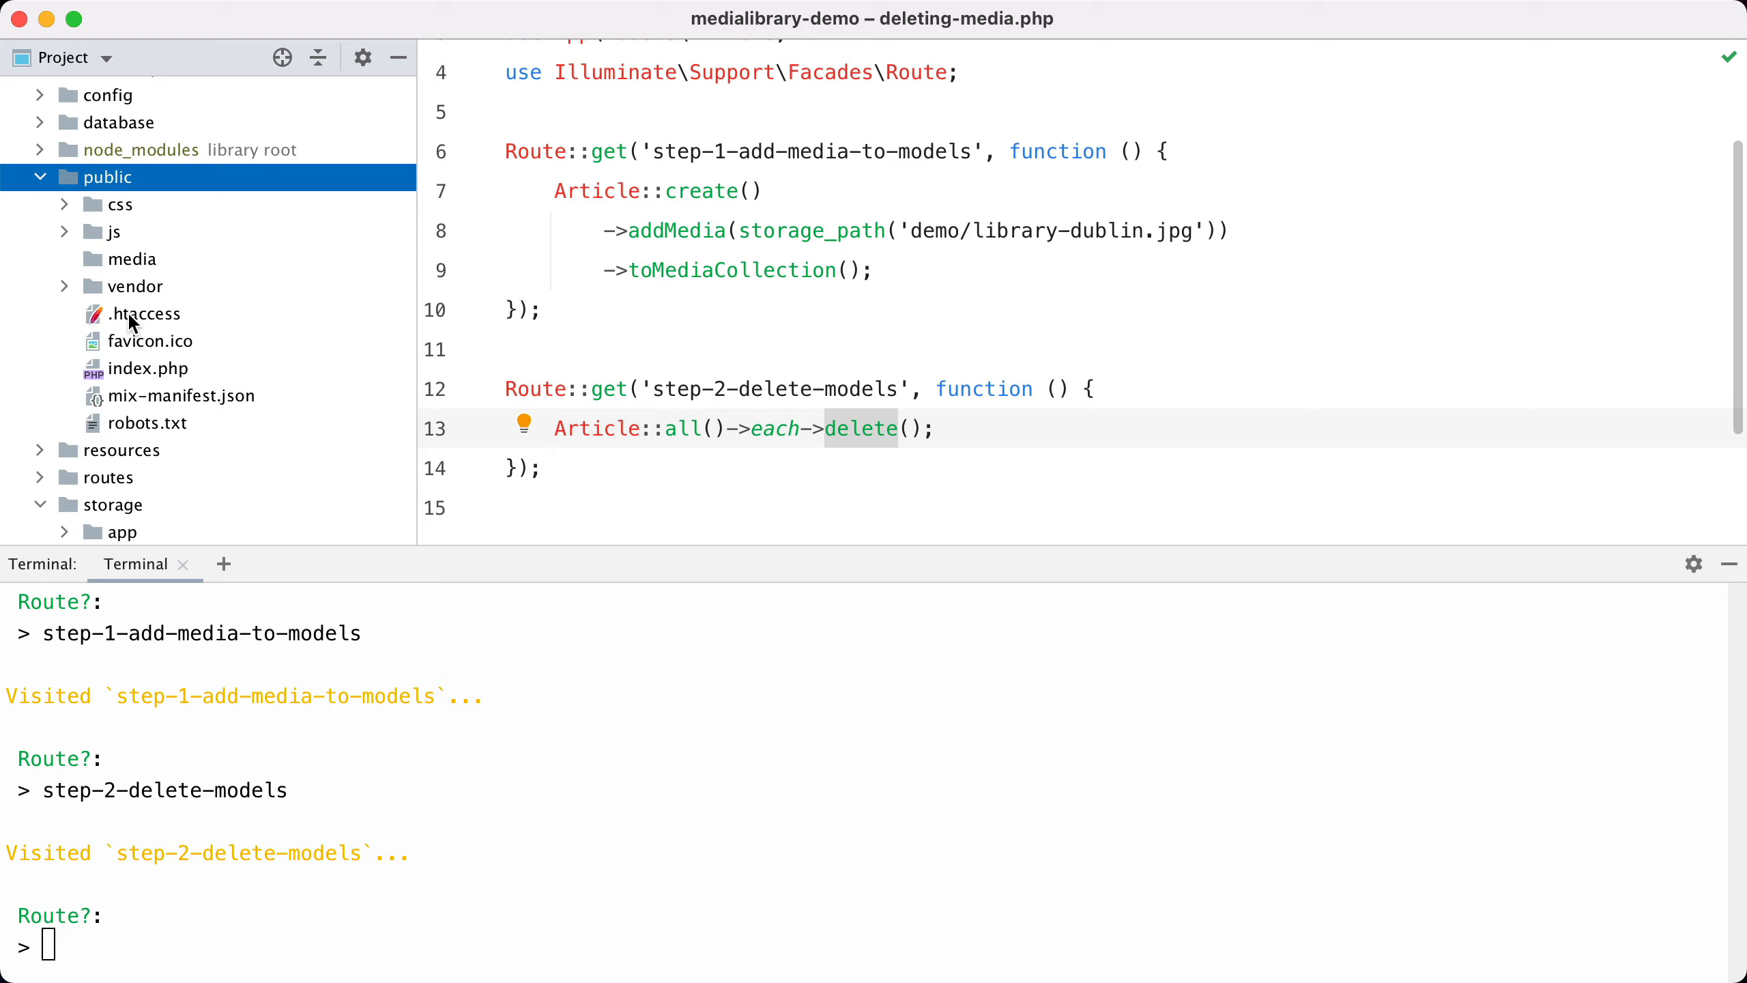
mouse_move(863, 366)
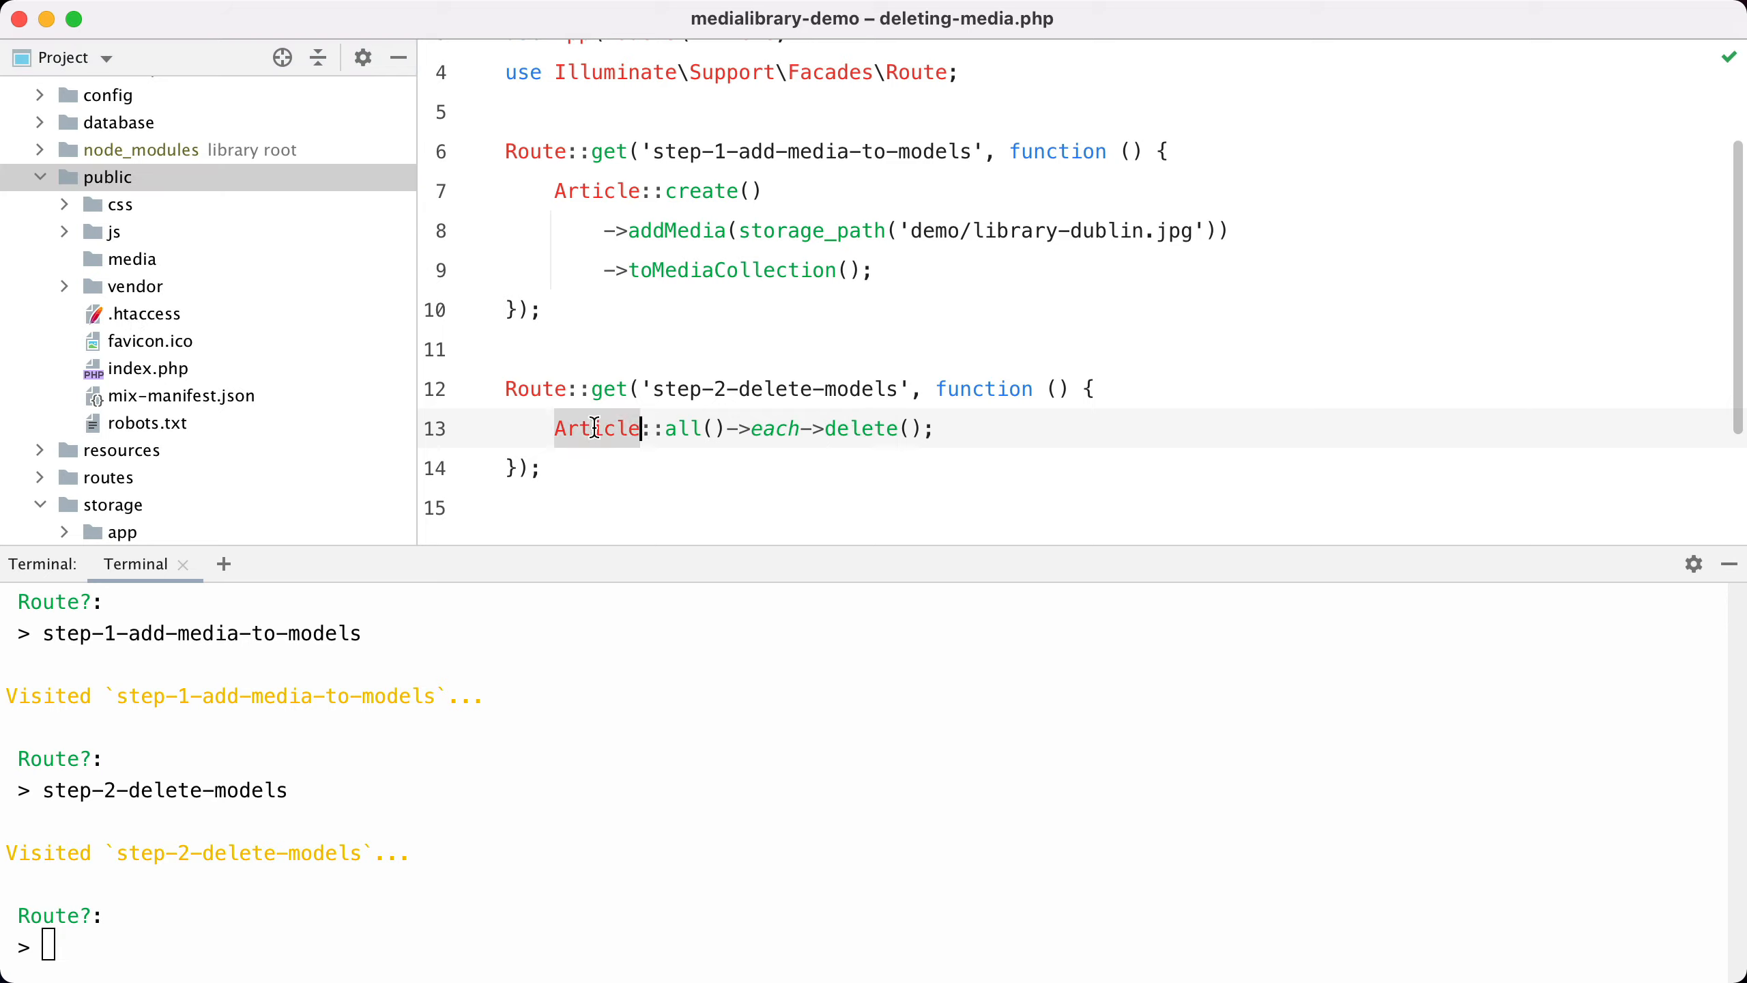
mouse_move(772, 427)
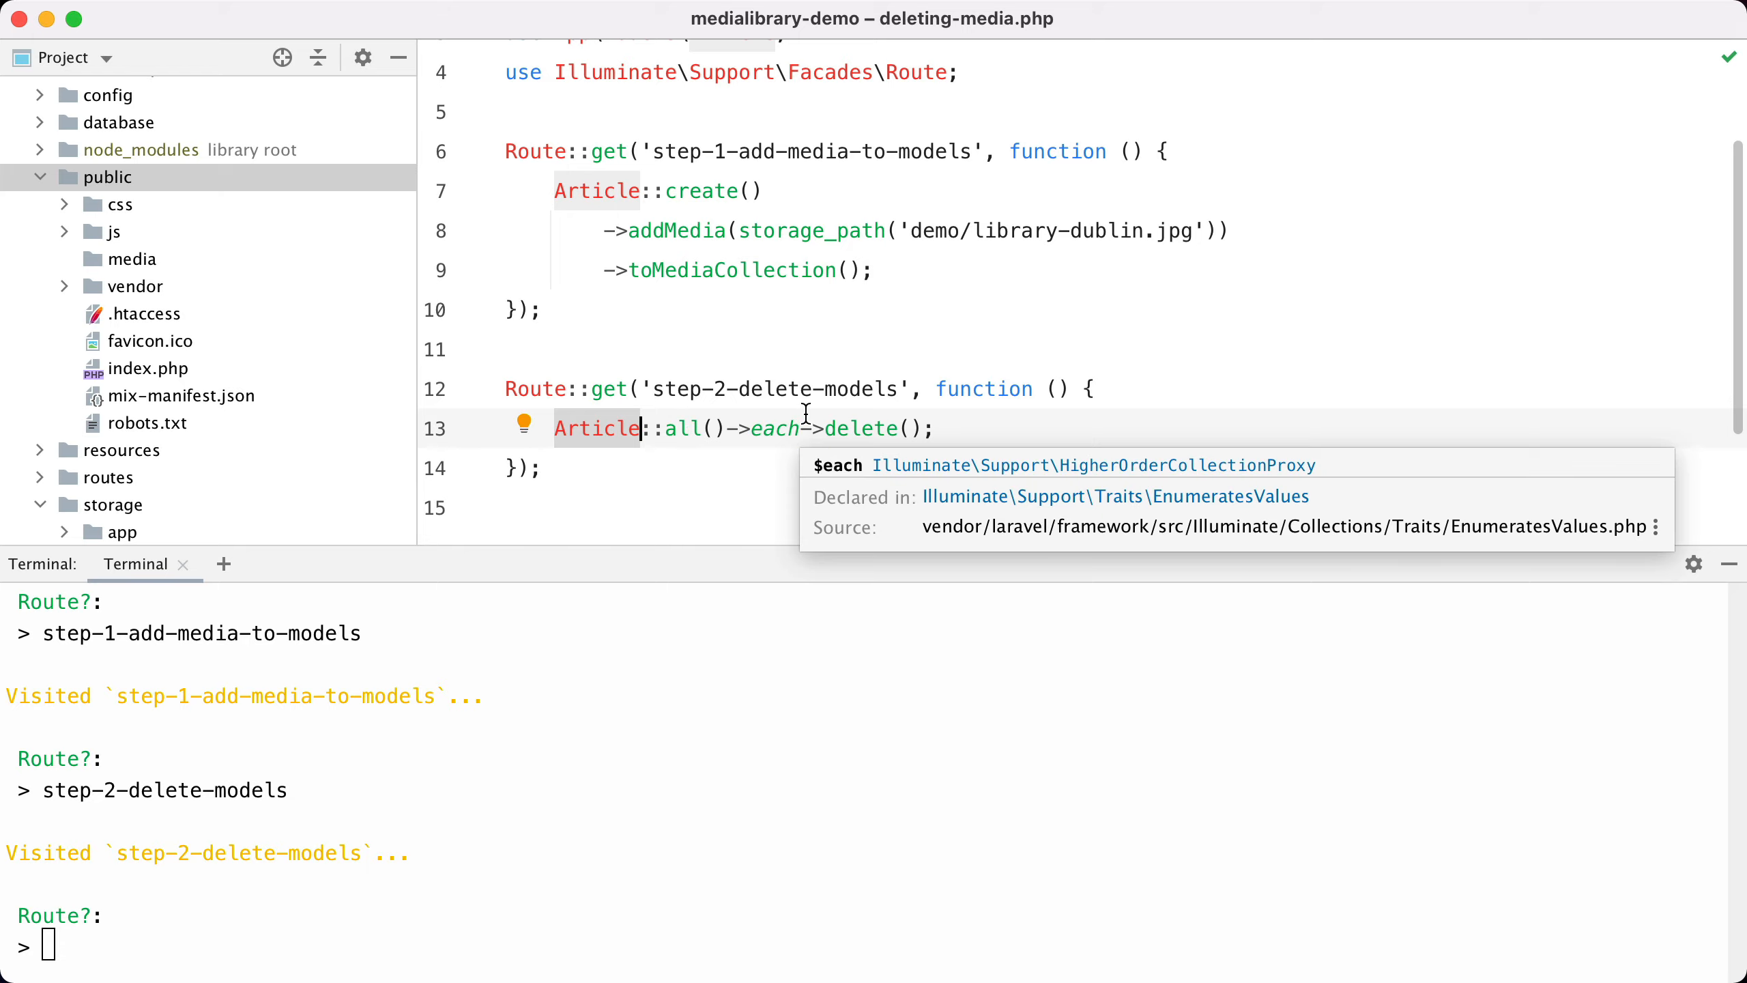
mouse_move(863, 428)
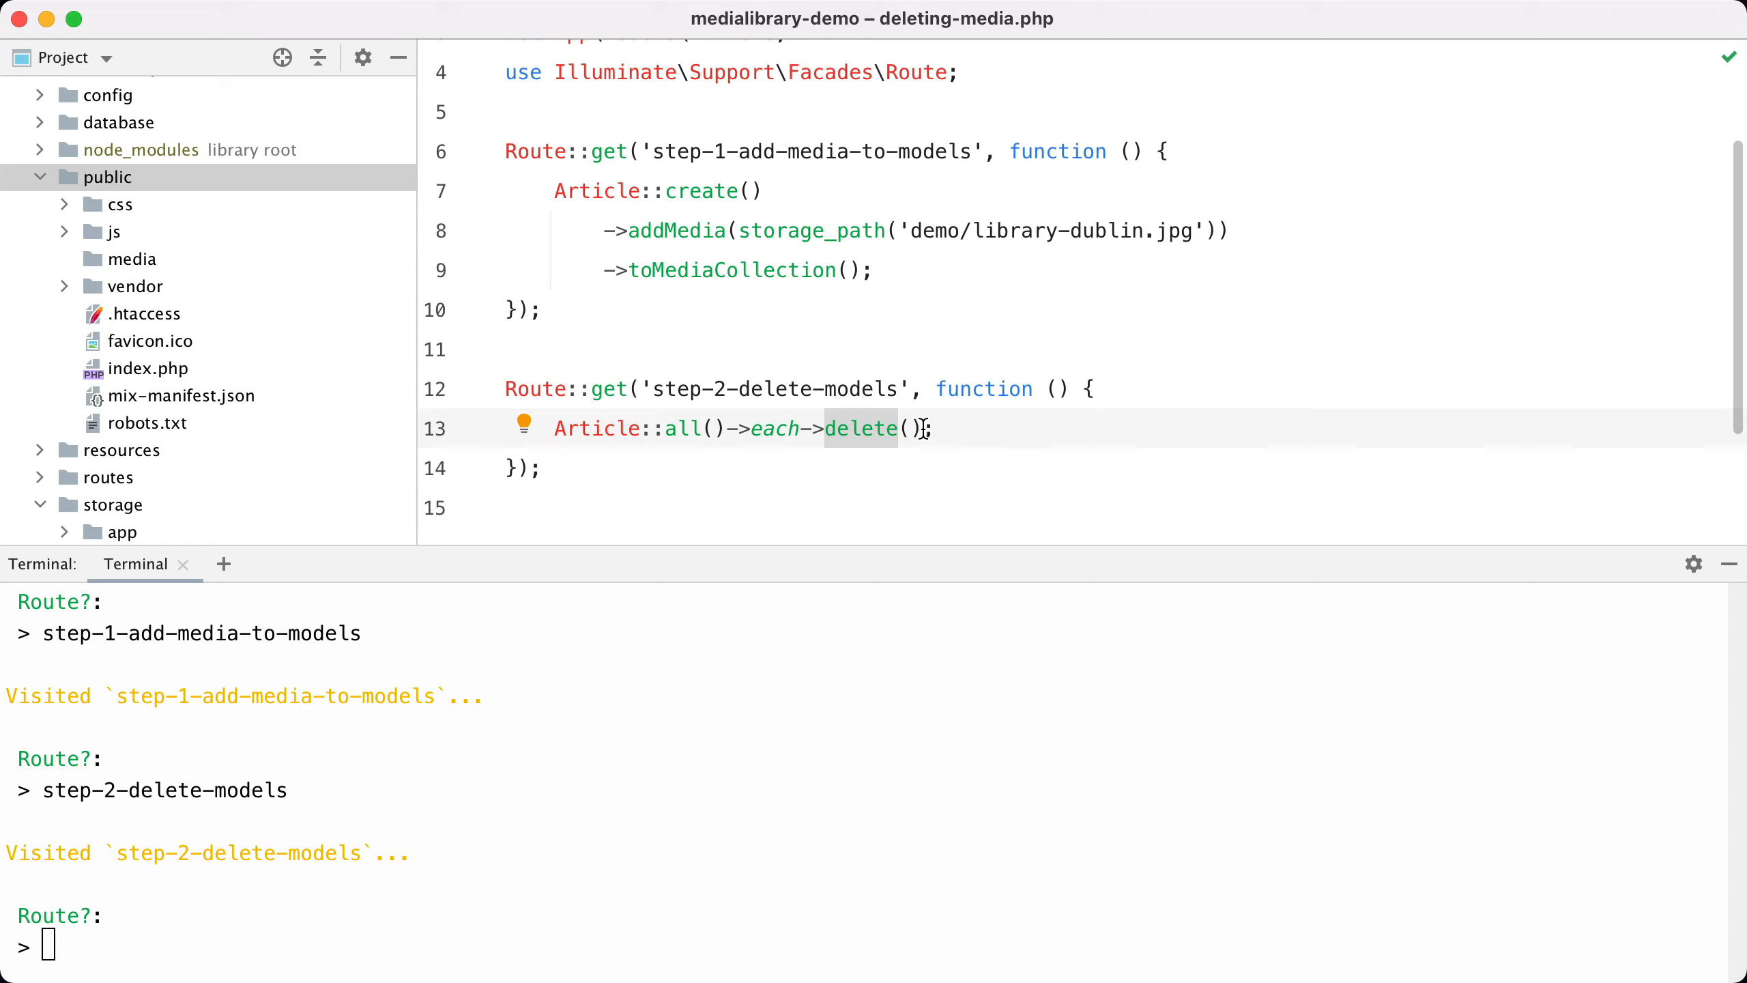
mouse_move(681, 421)
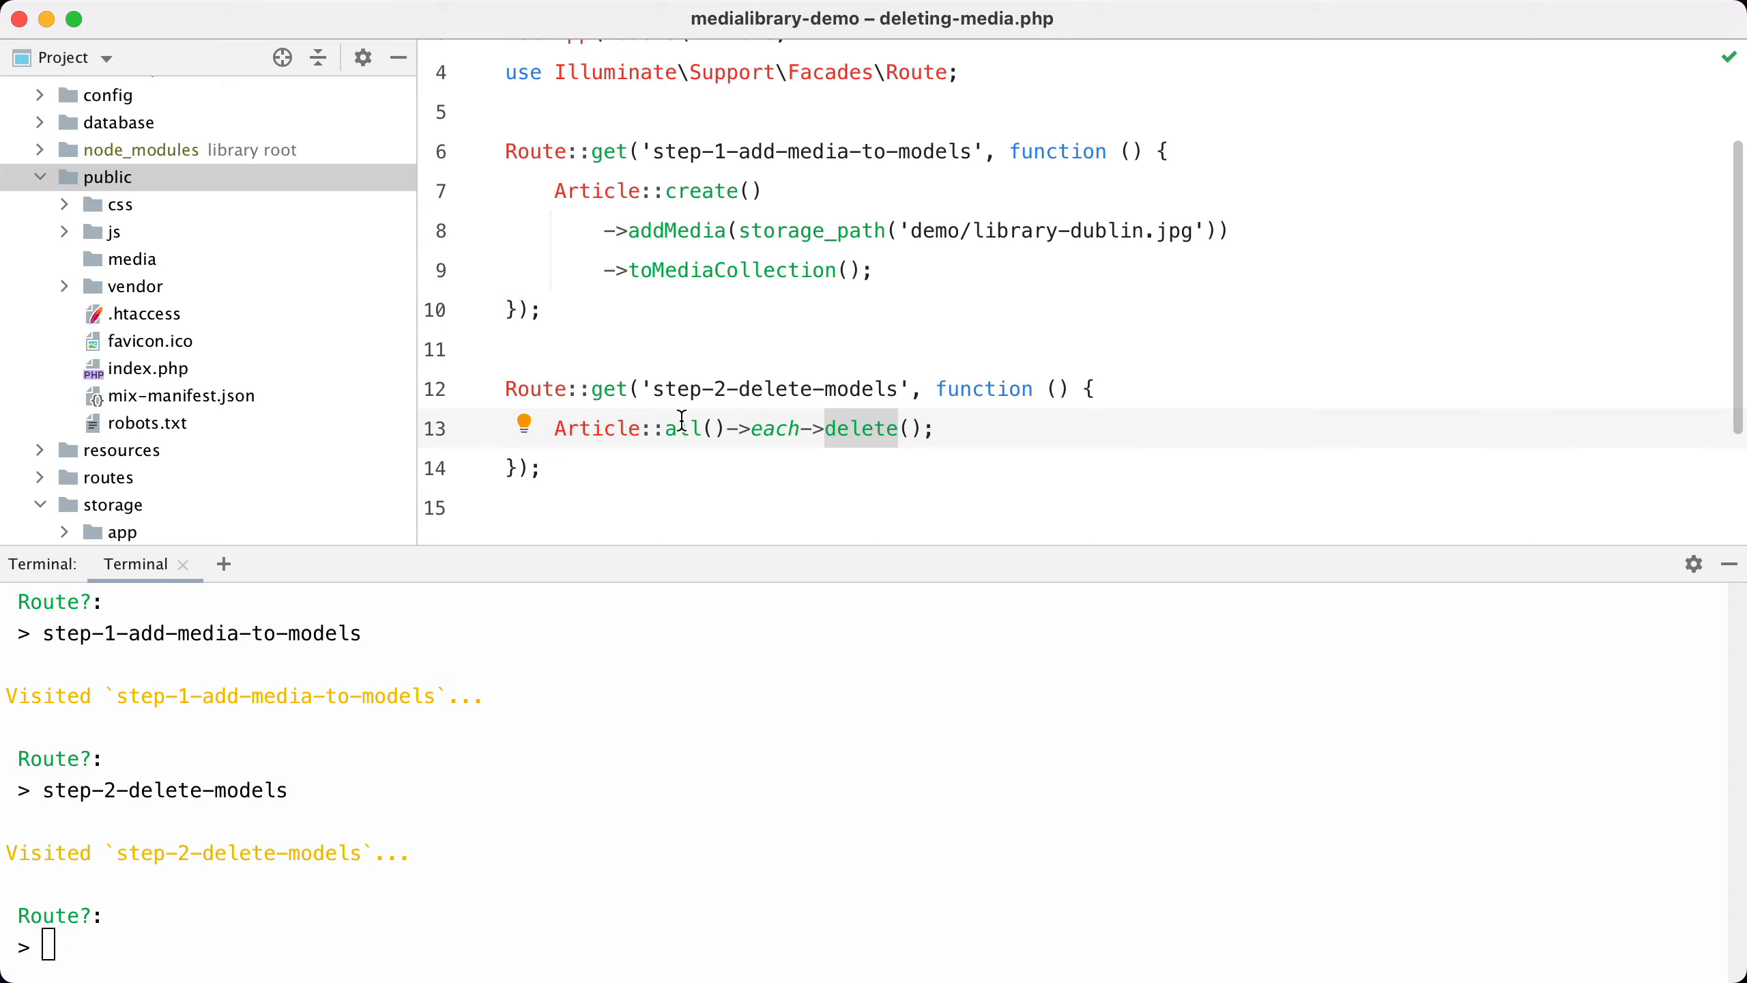
Edit line 13 to where('category_id', 1), drop ->each, then make it Article::last()->delete().
text(where('categor)
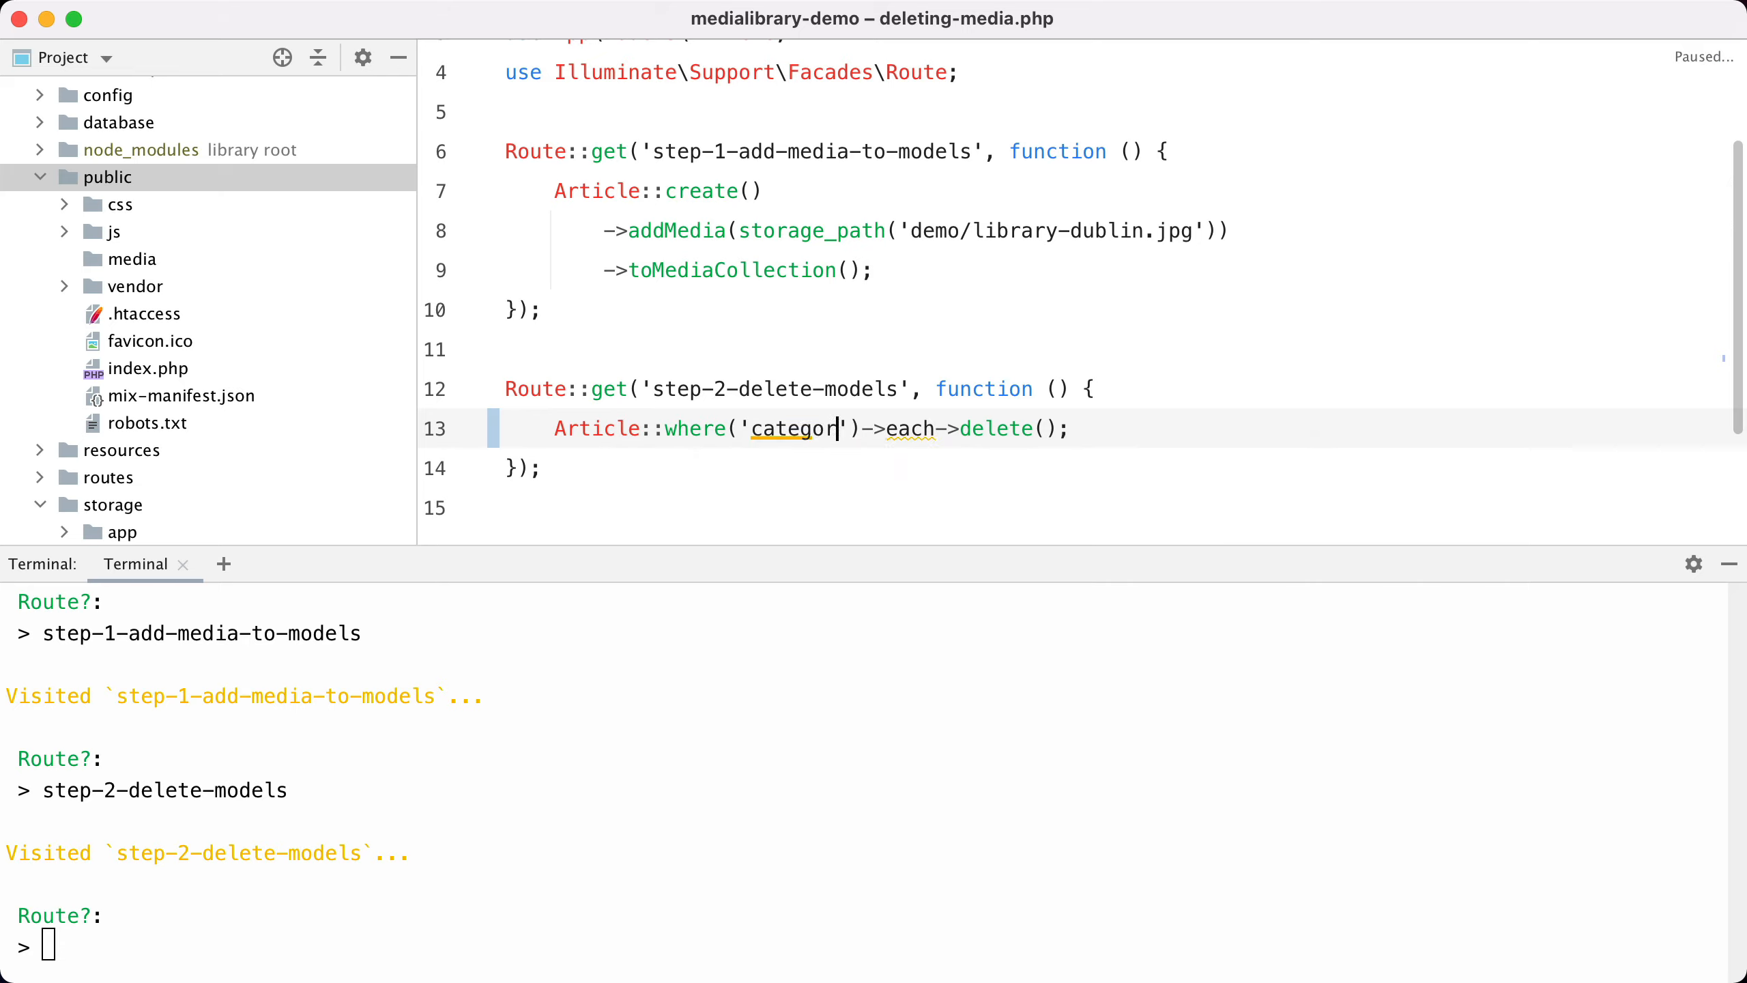
text(_id)
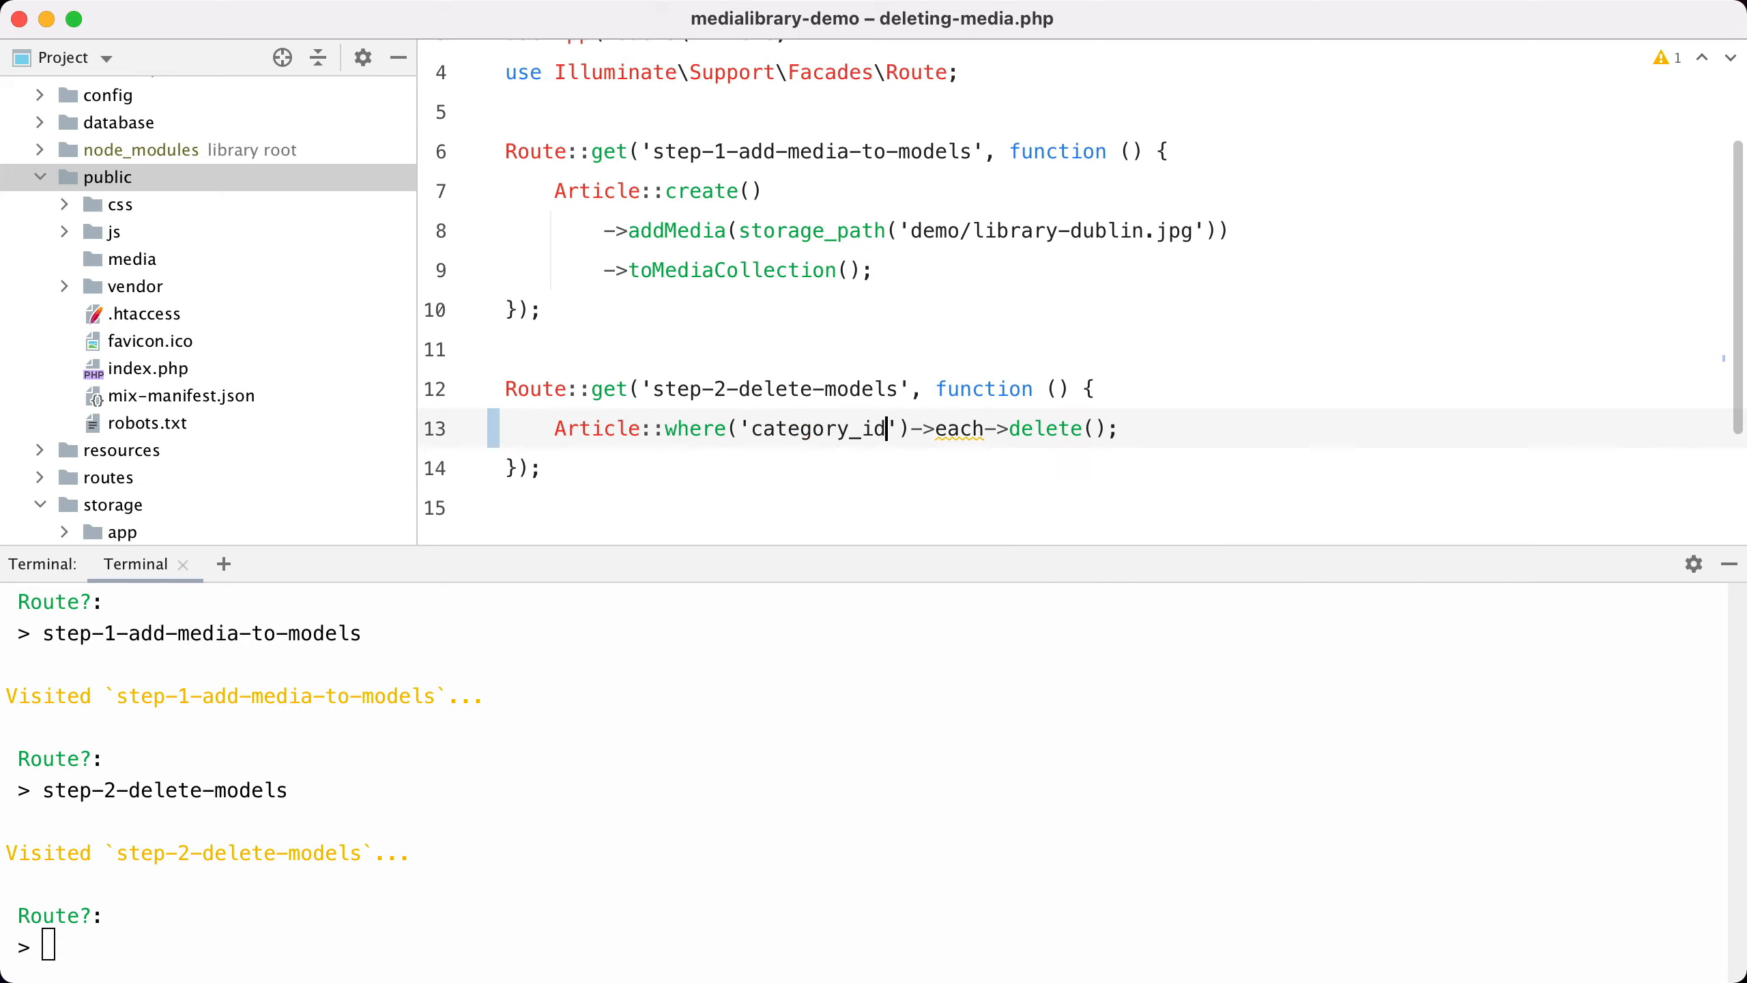
text(, 1)
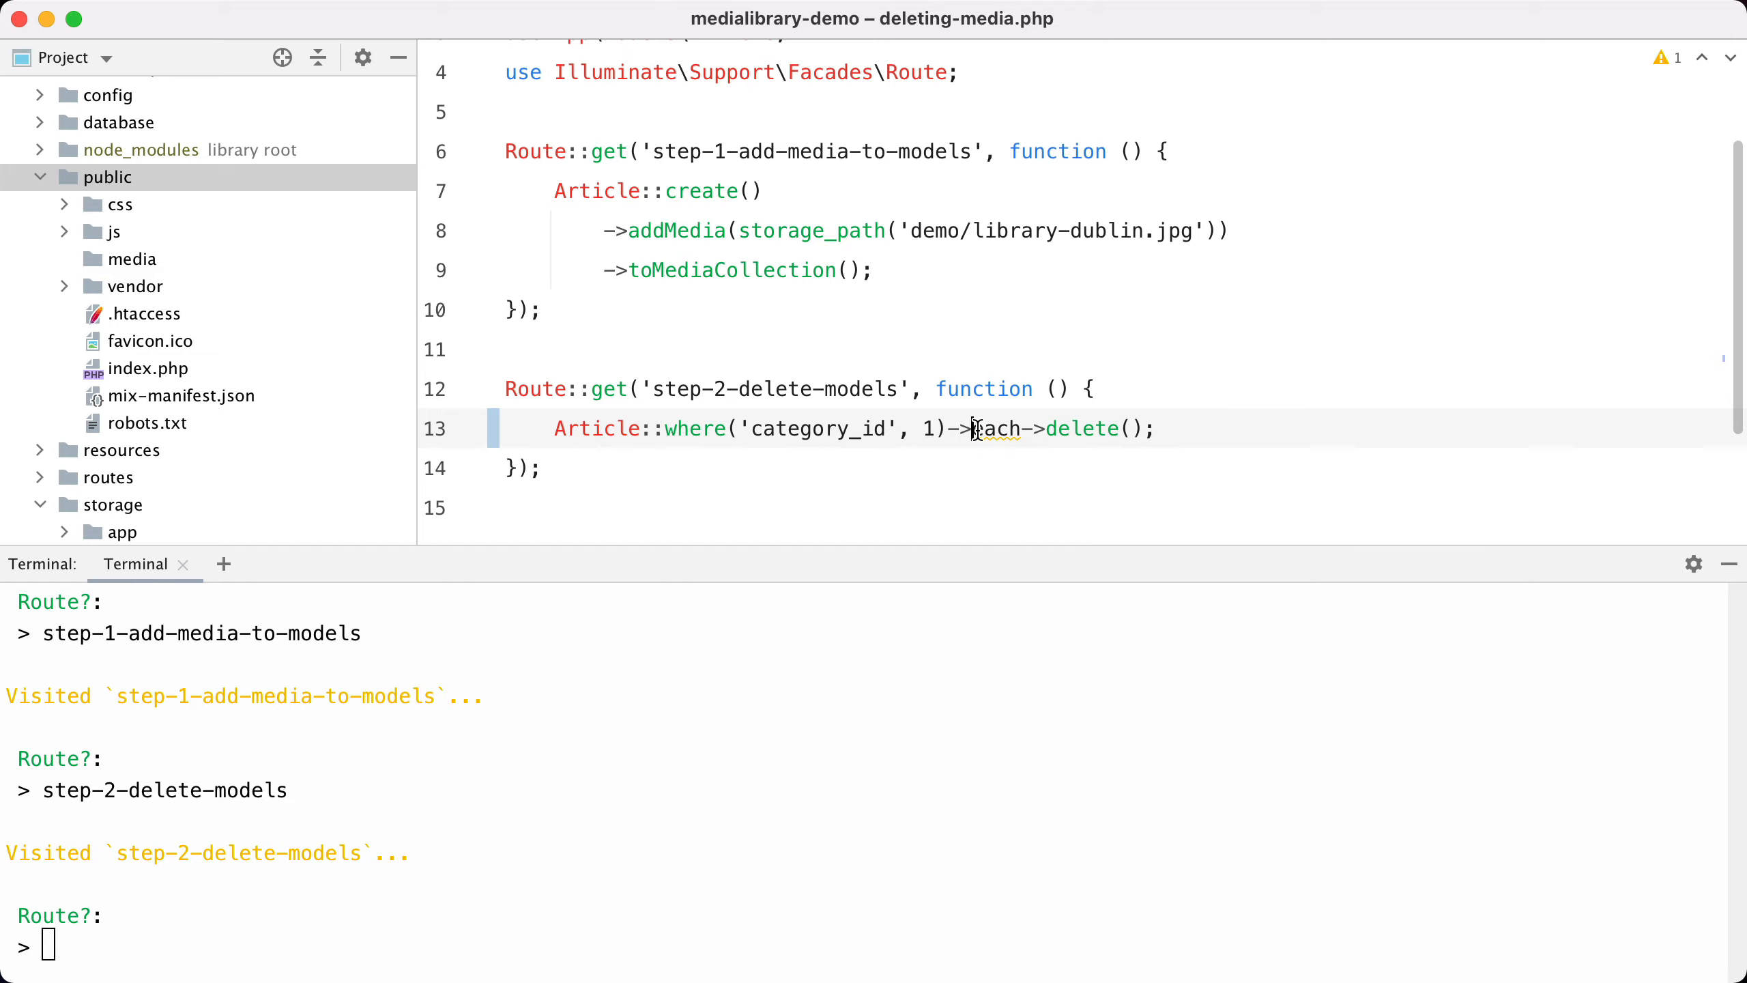
key(Backspace)
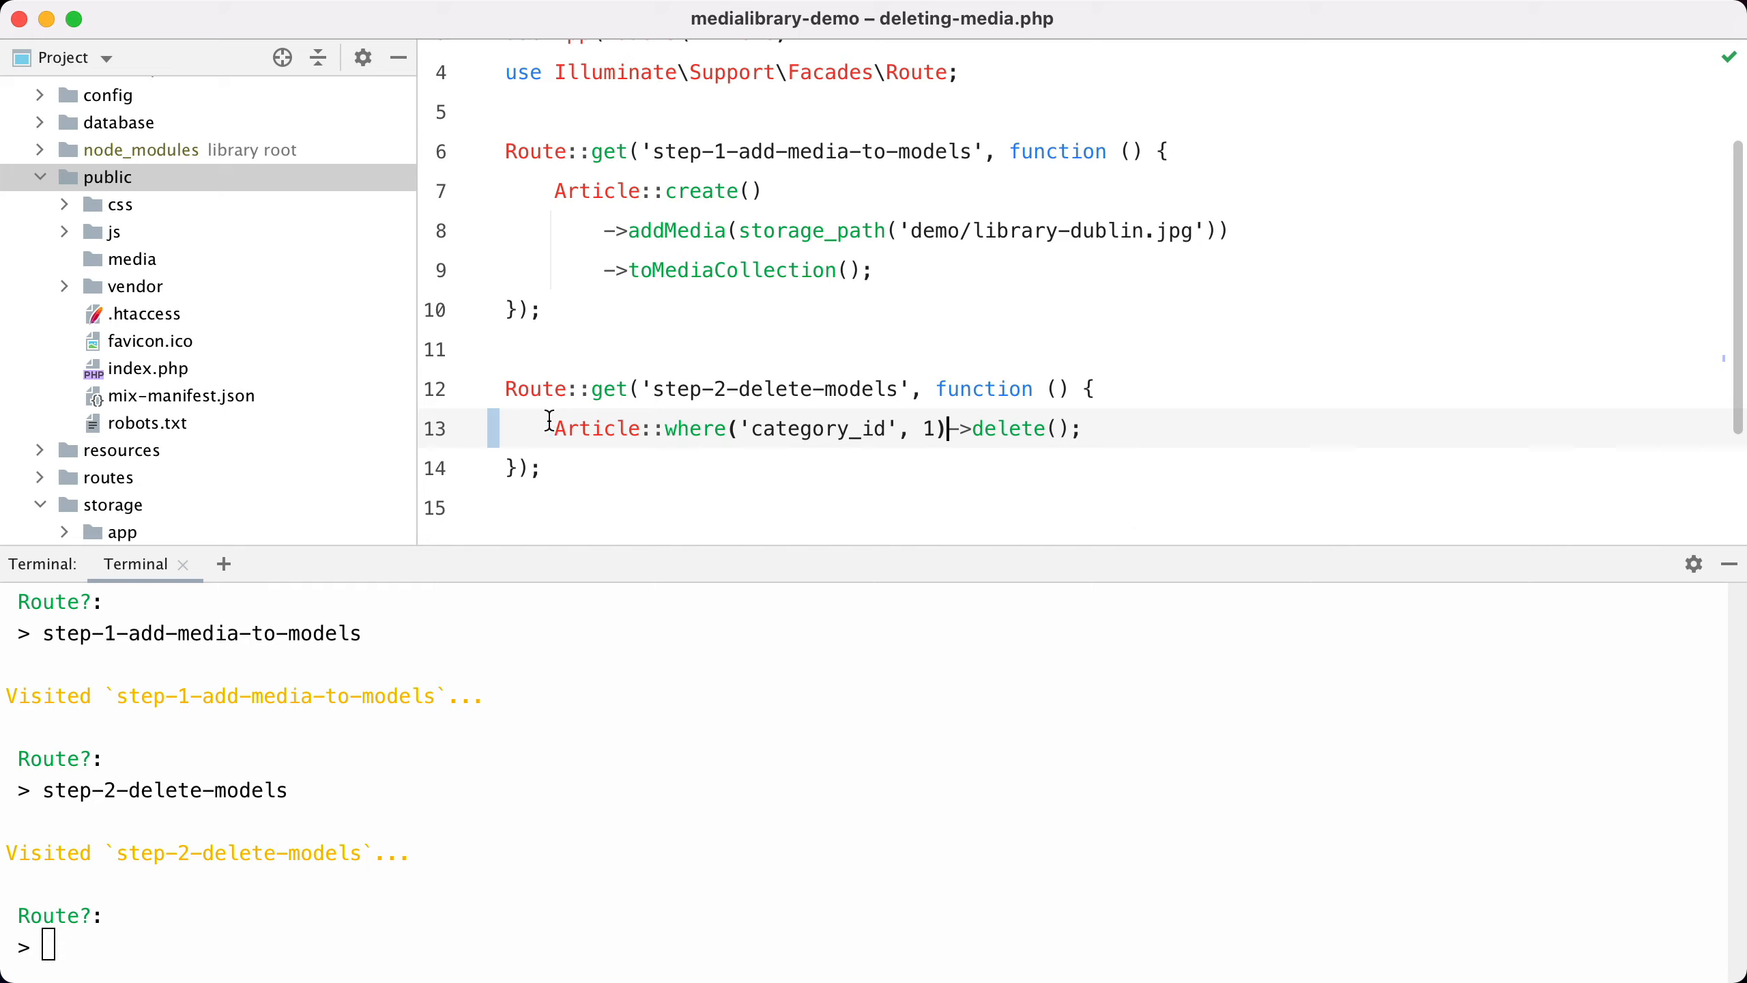
mouse_move(1023, 433)
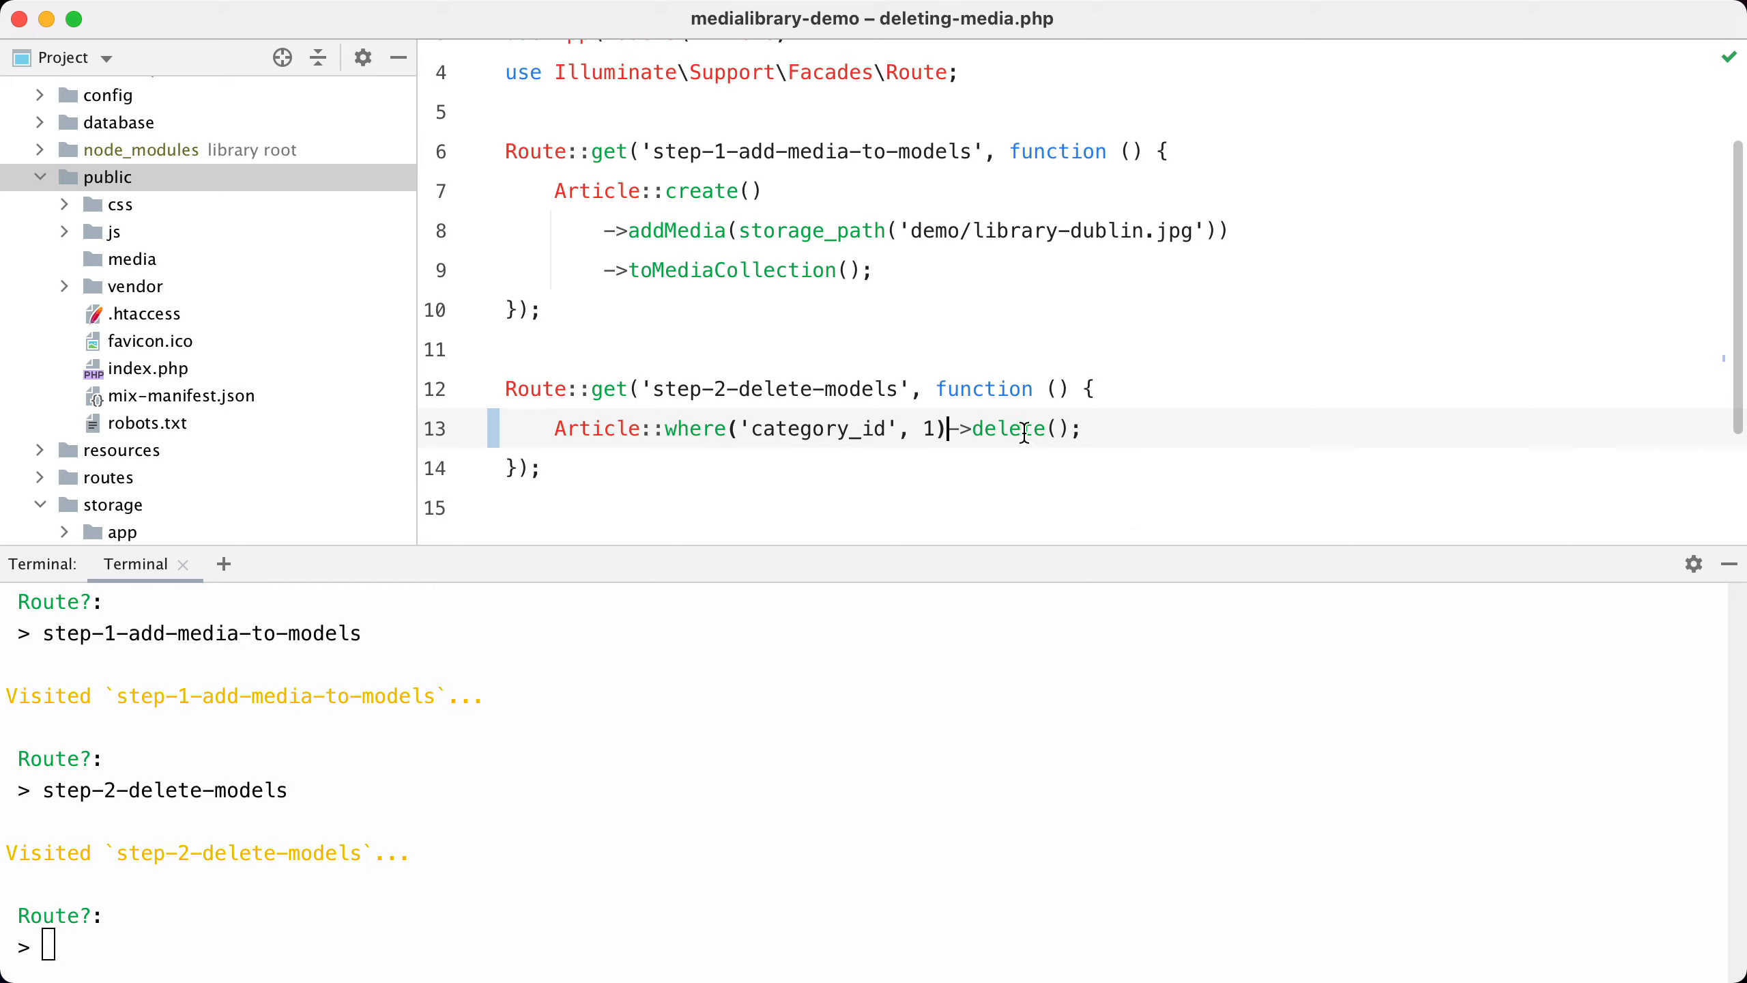
mouse_move(945, 433)
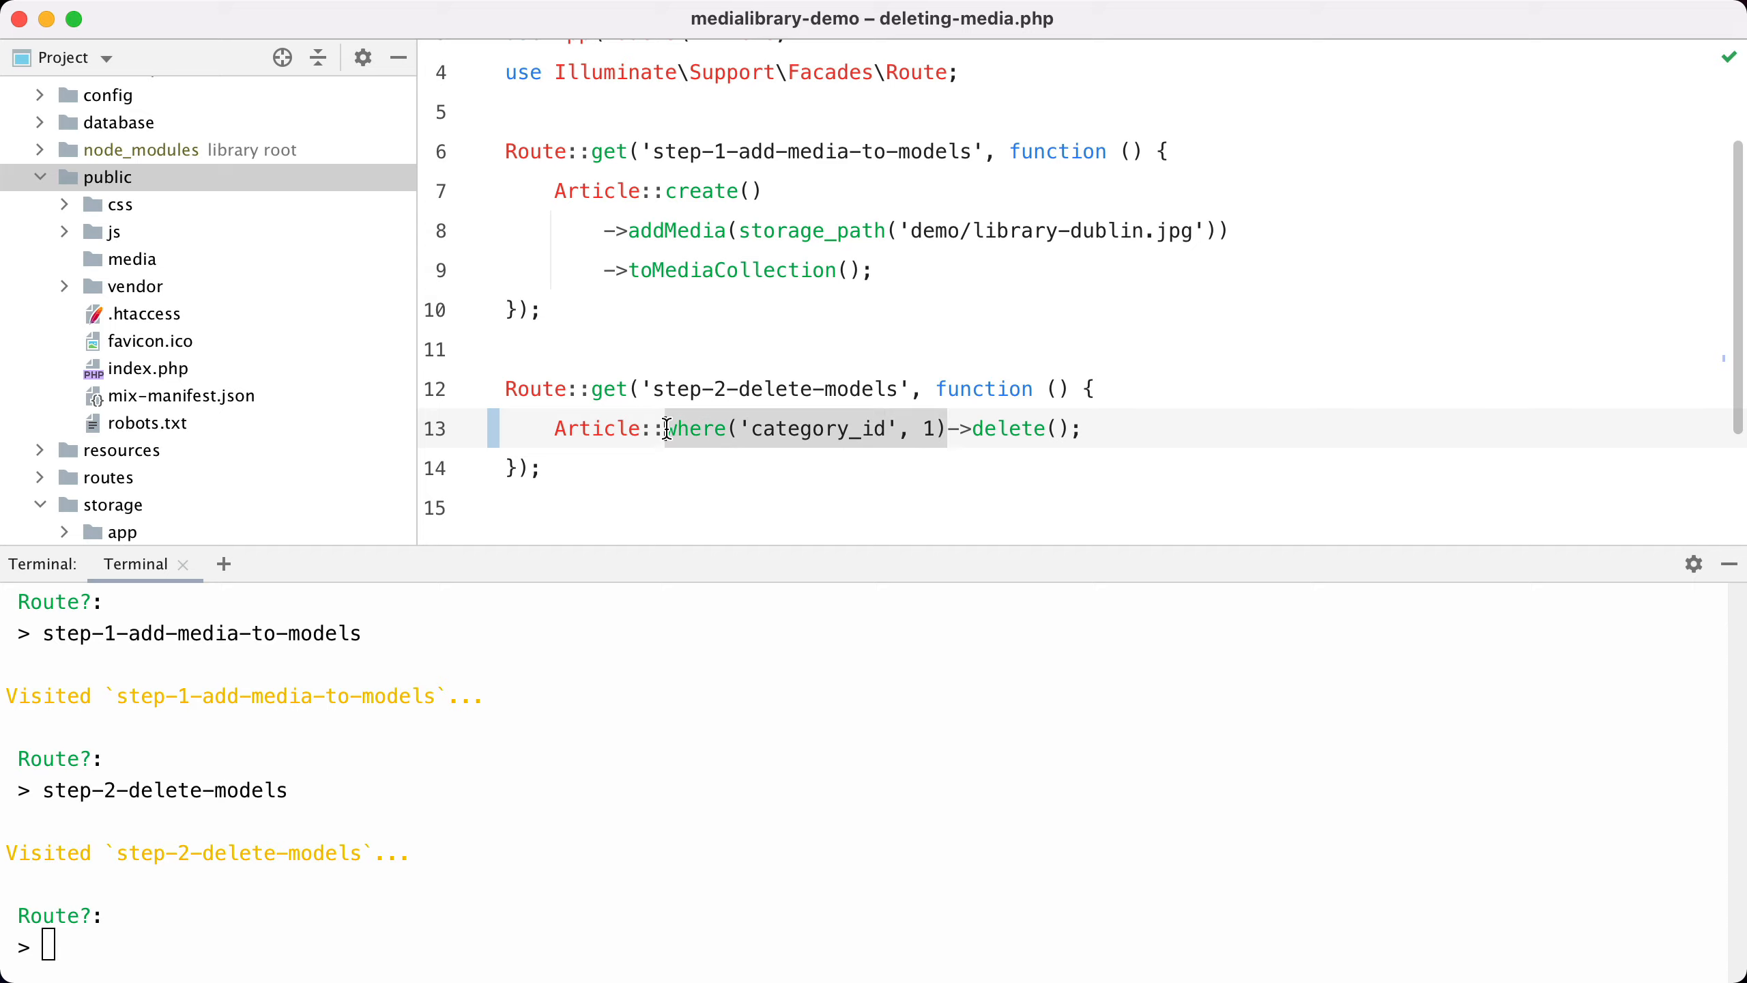
text(last())
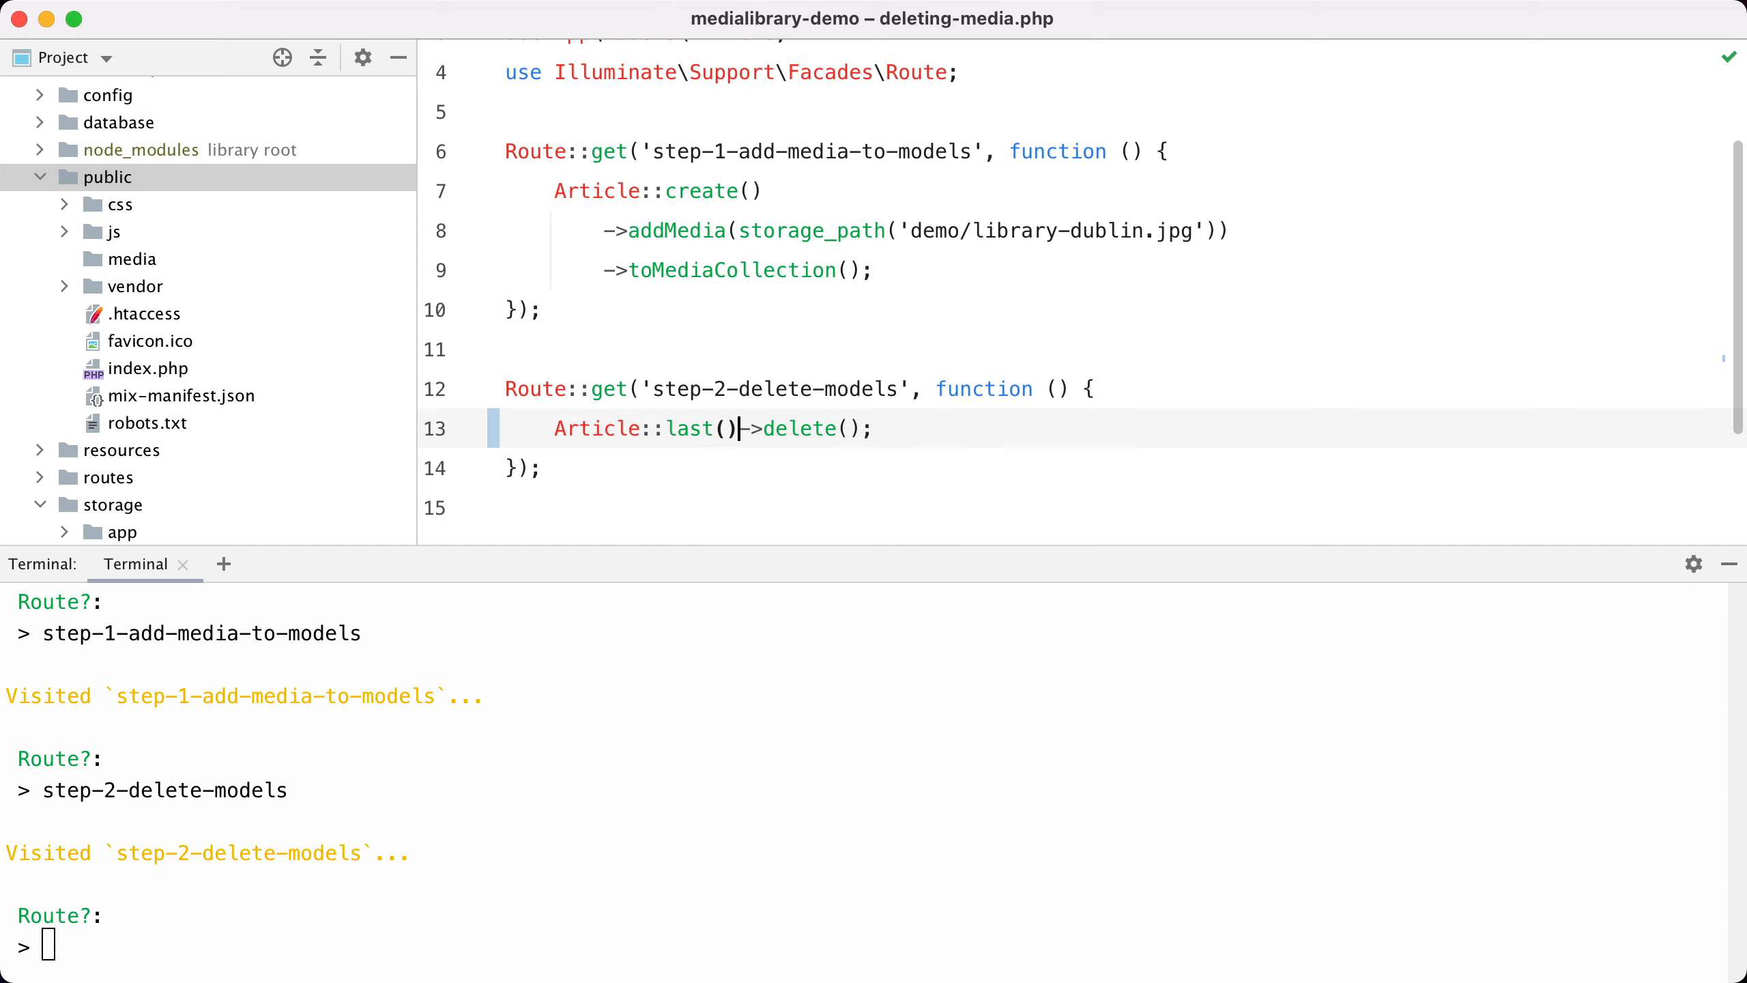